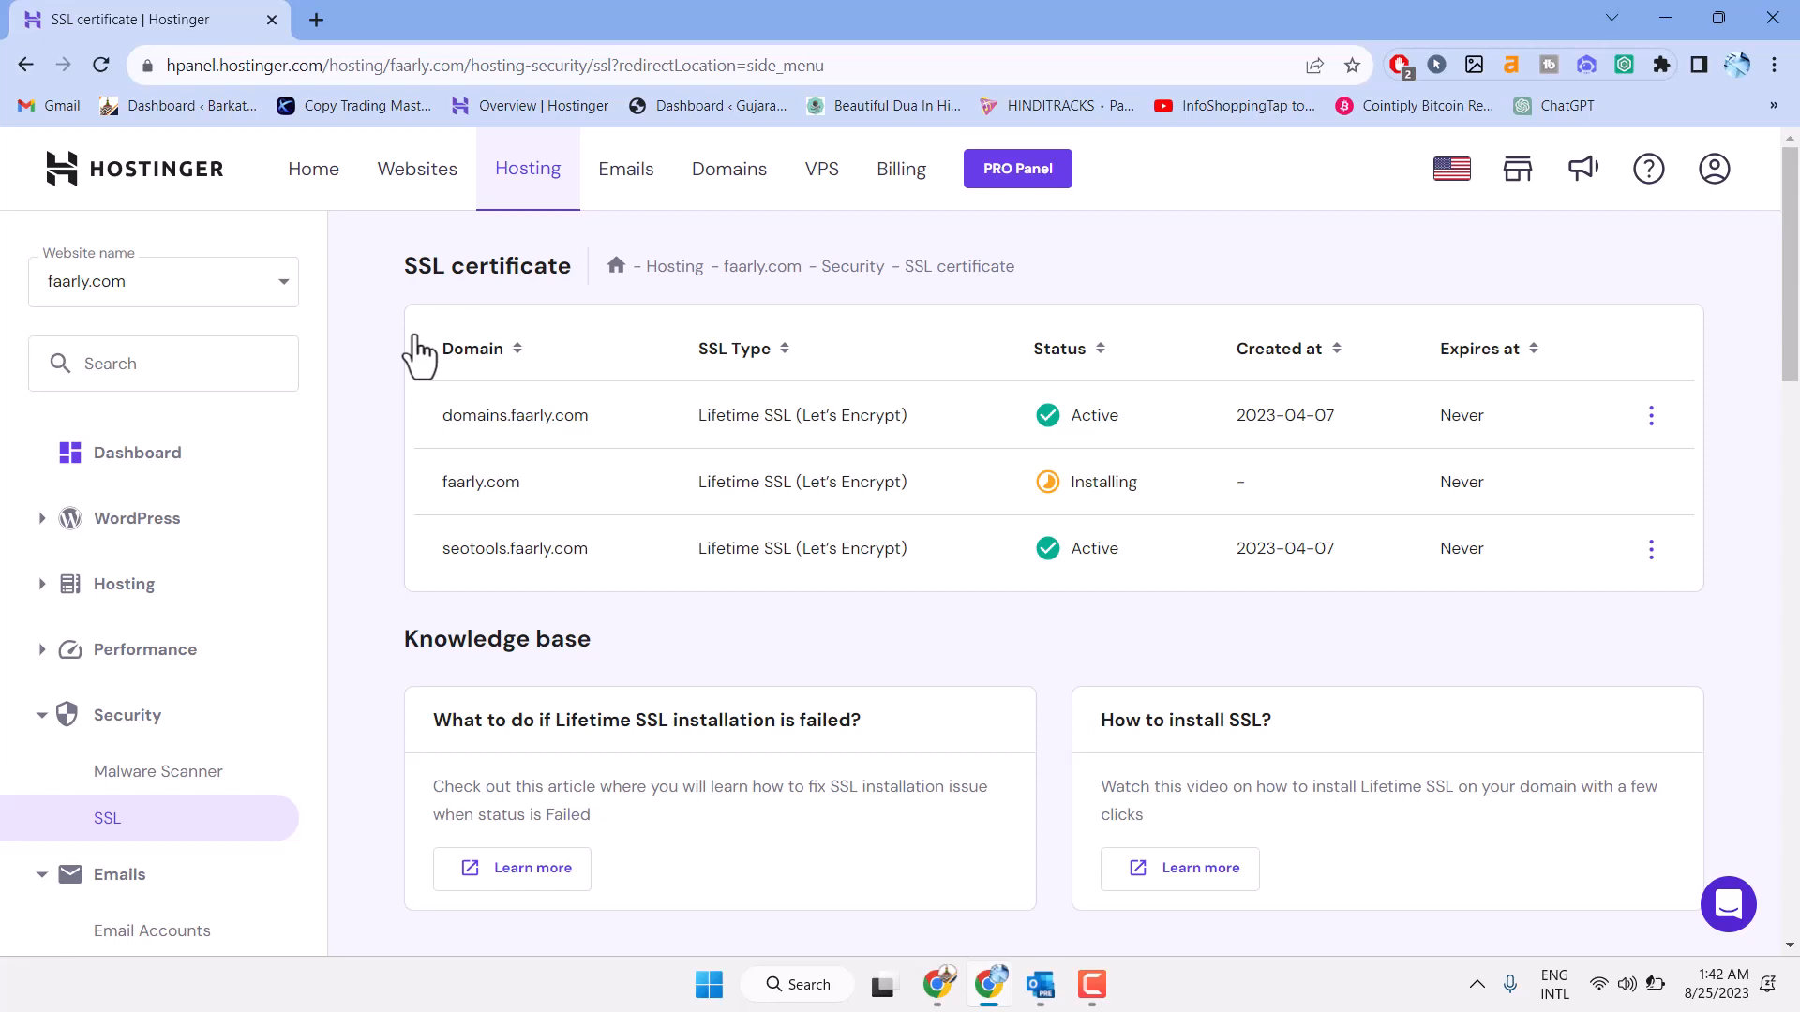
mouse_move(214, 184)
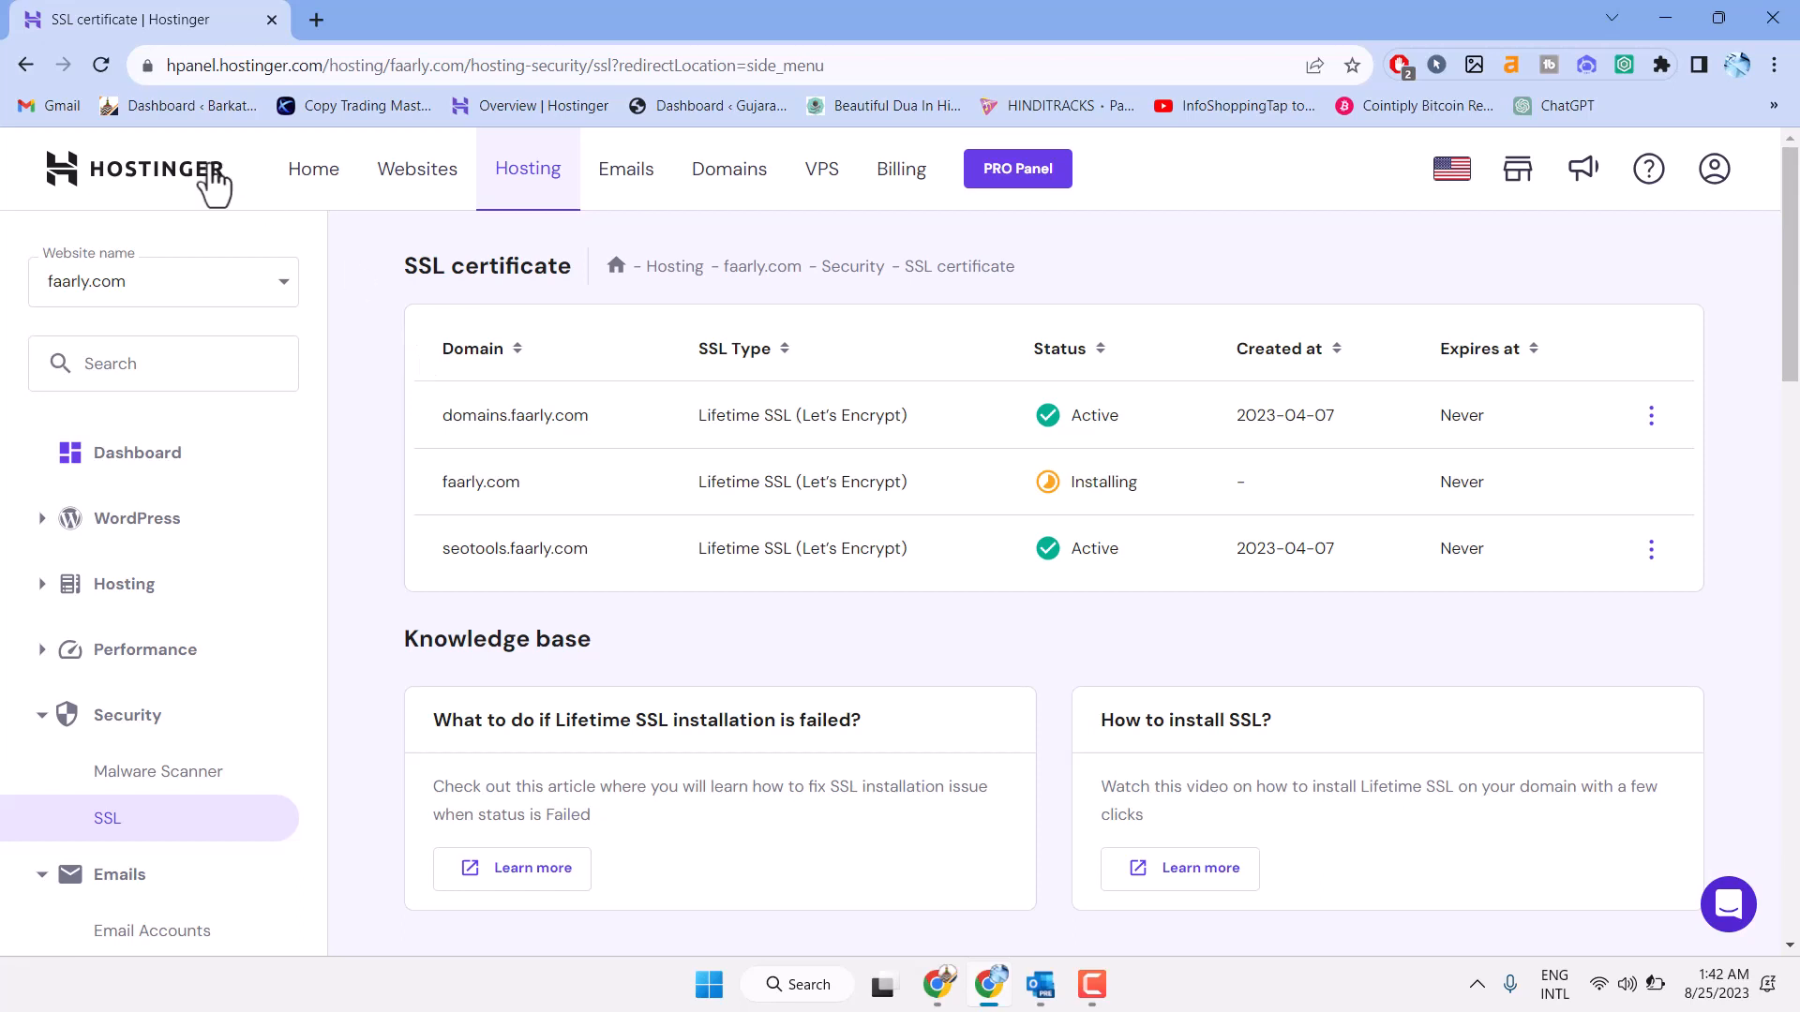
mouse_move(416, 169)
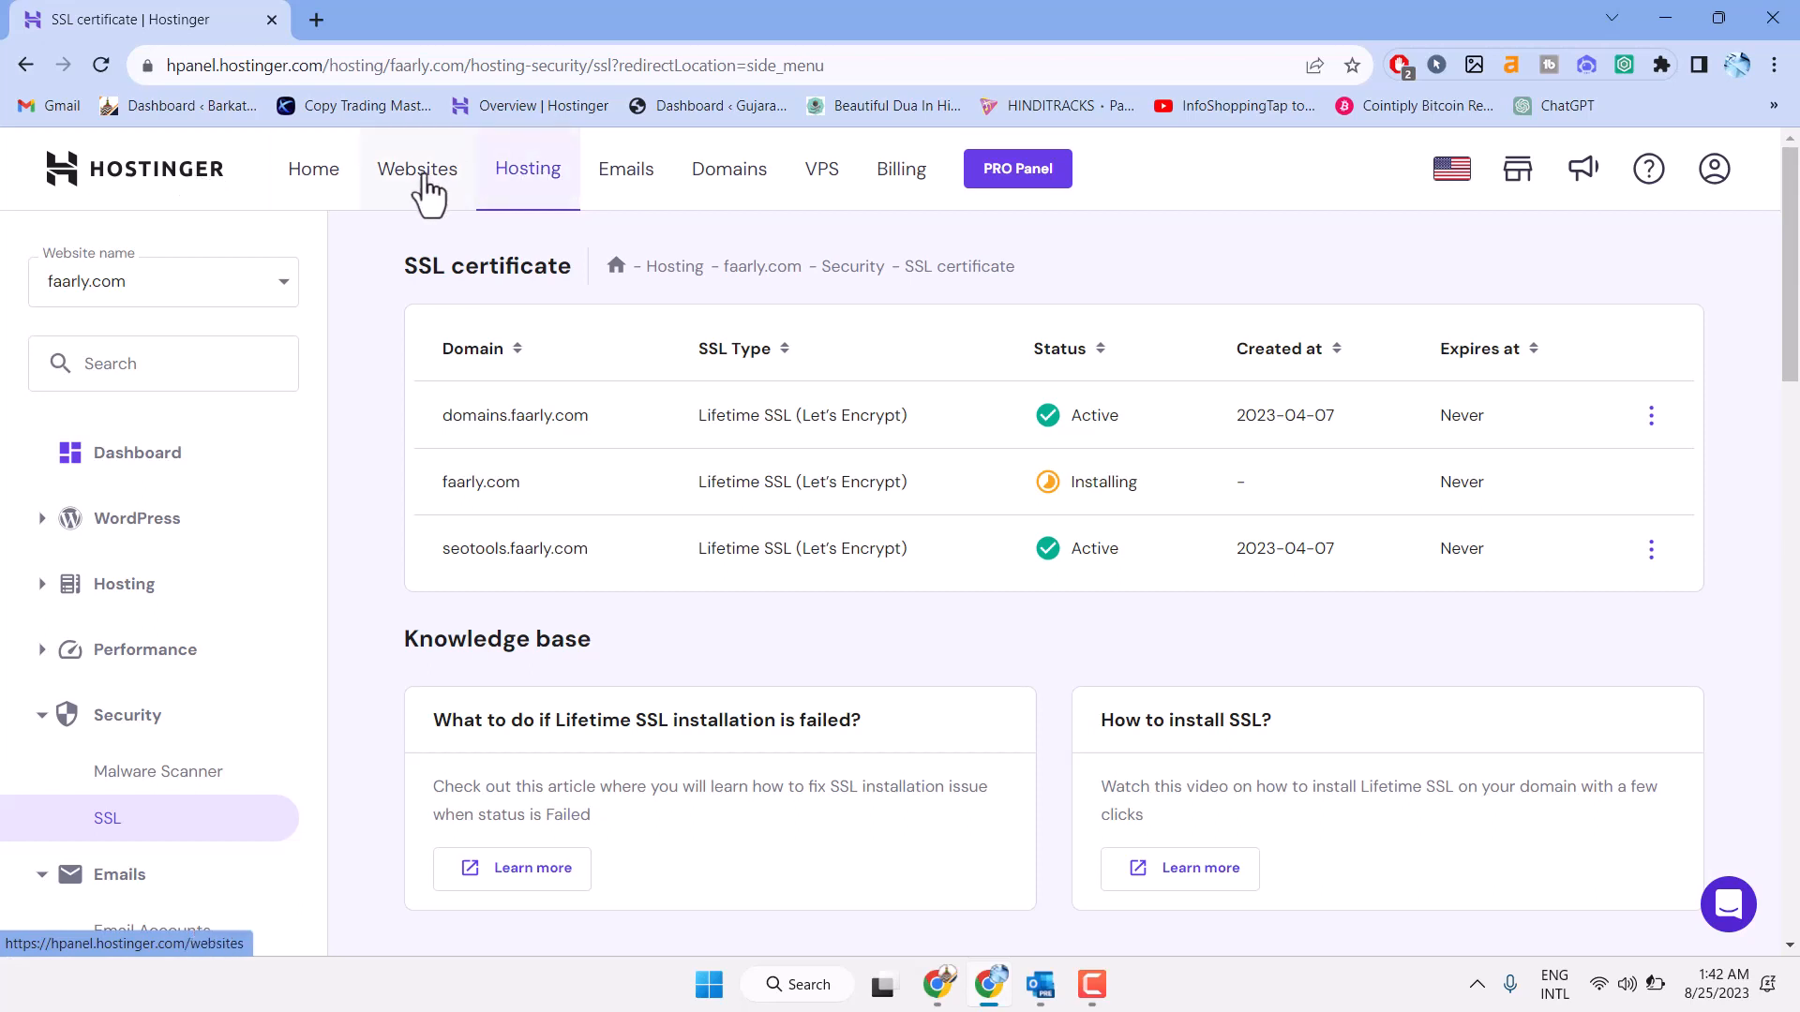
Open the Websites list and choose Manage on the faarly.com card.
left_click(416, 169)
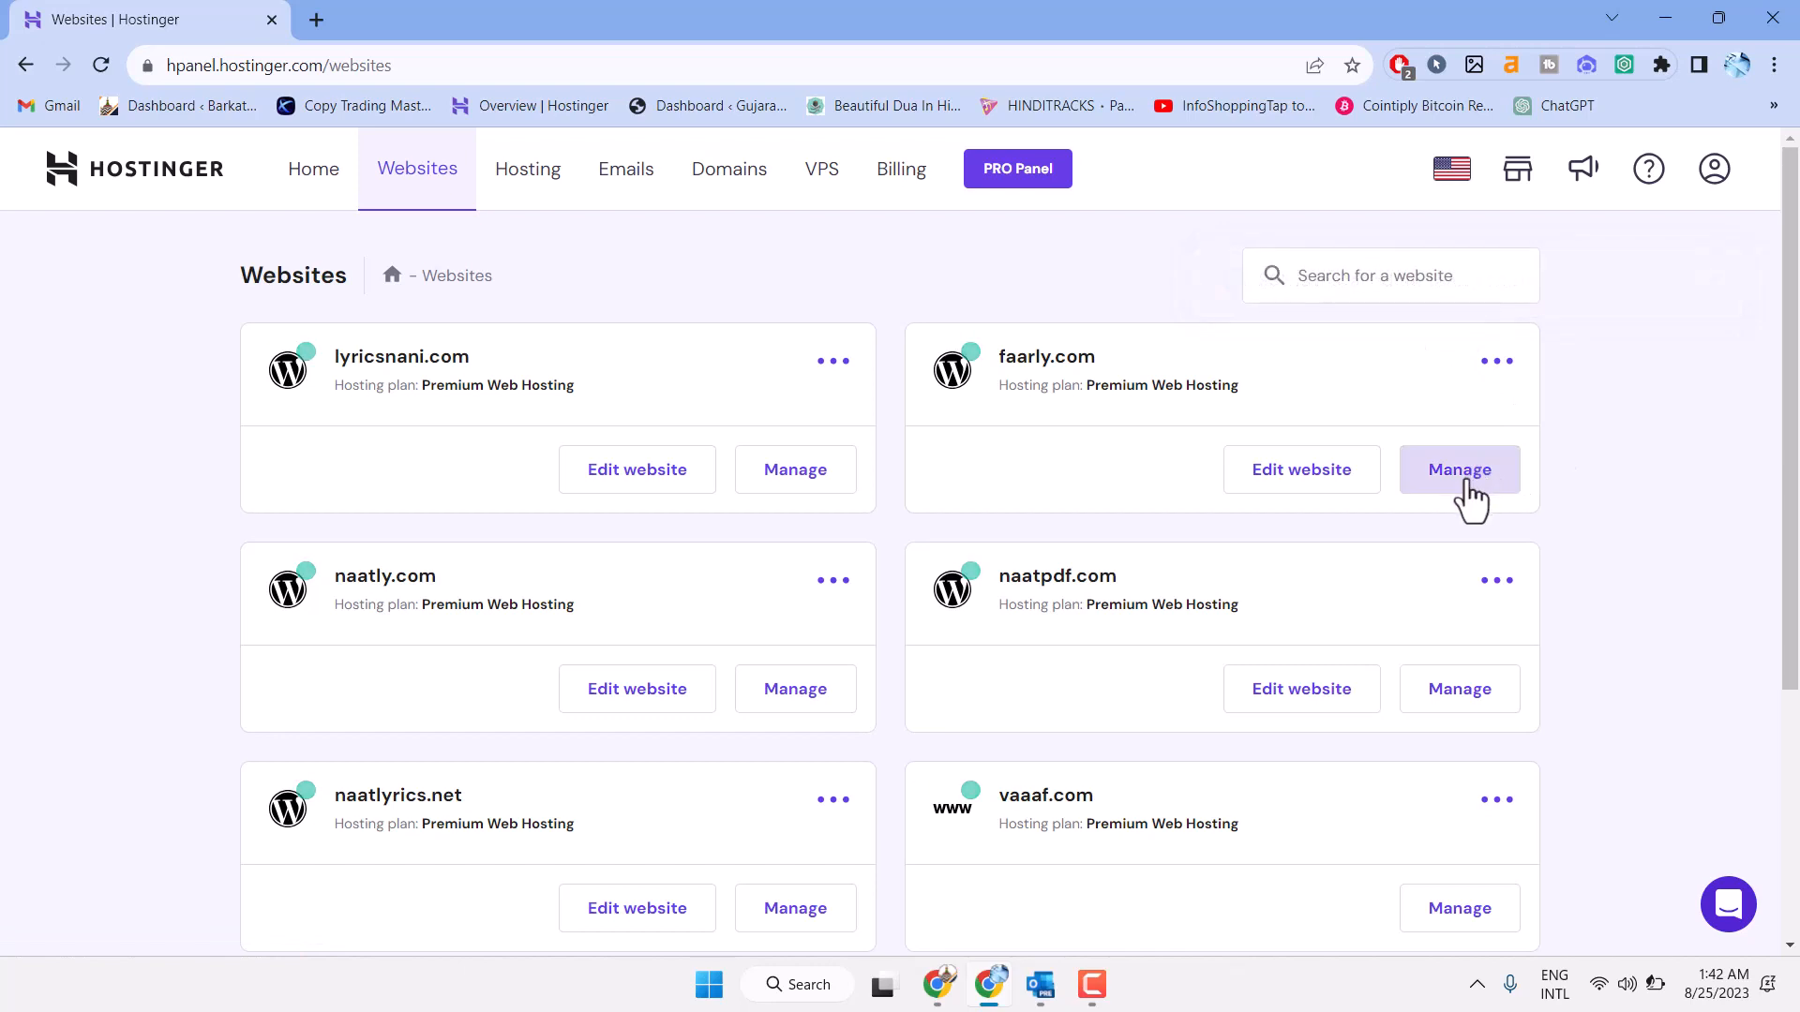
left_click(1459, 469)
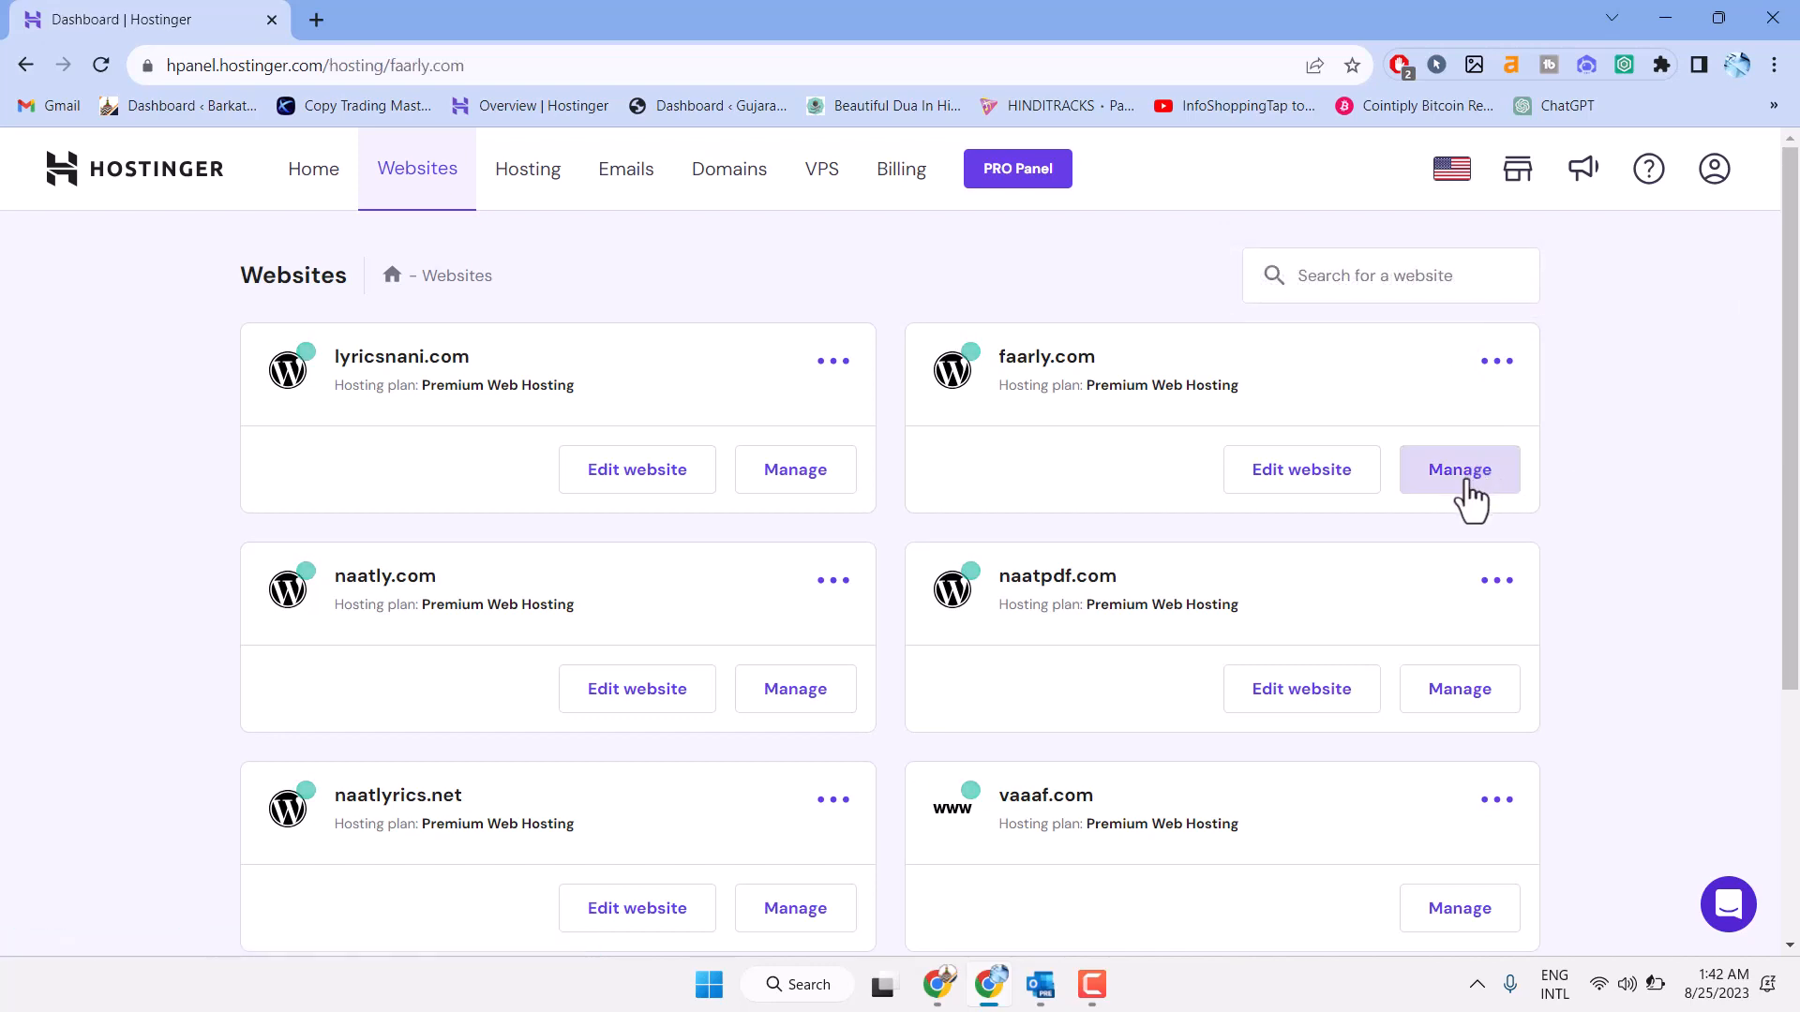
Open faarly.com's dashboard and go to Website > Error Pages in the sidebar.
left_click(1459, 469)
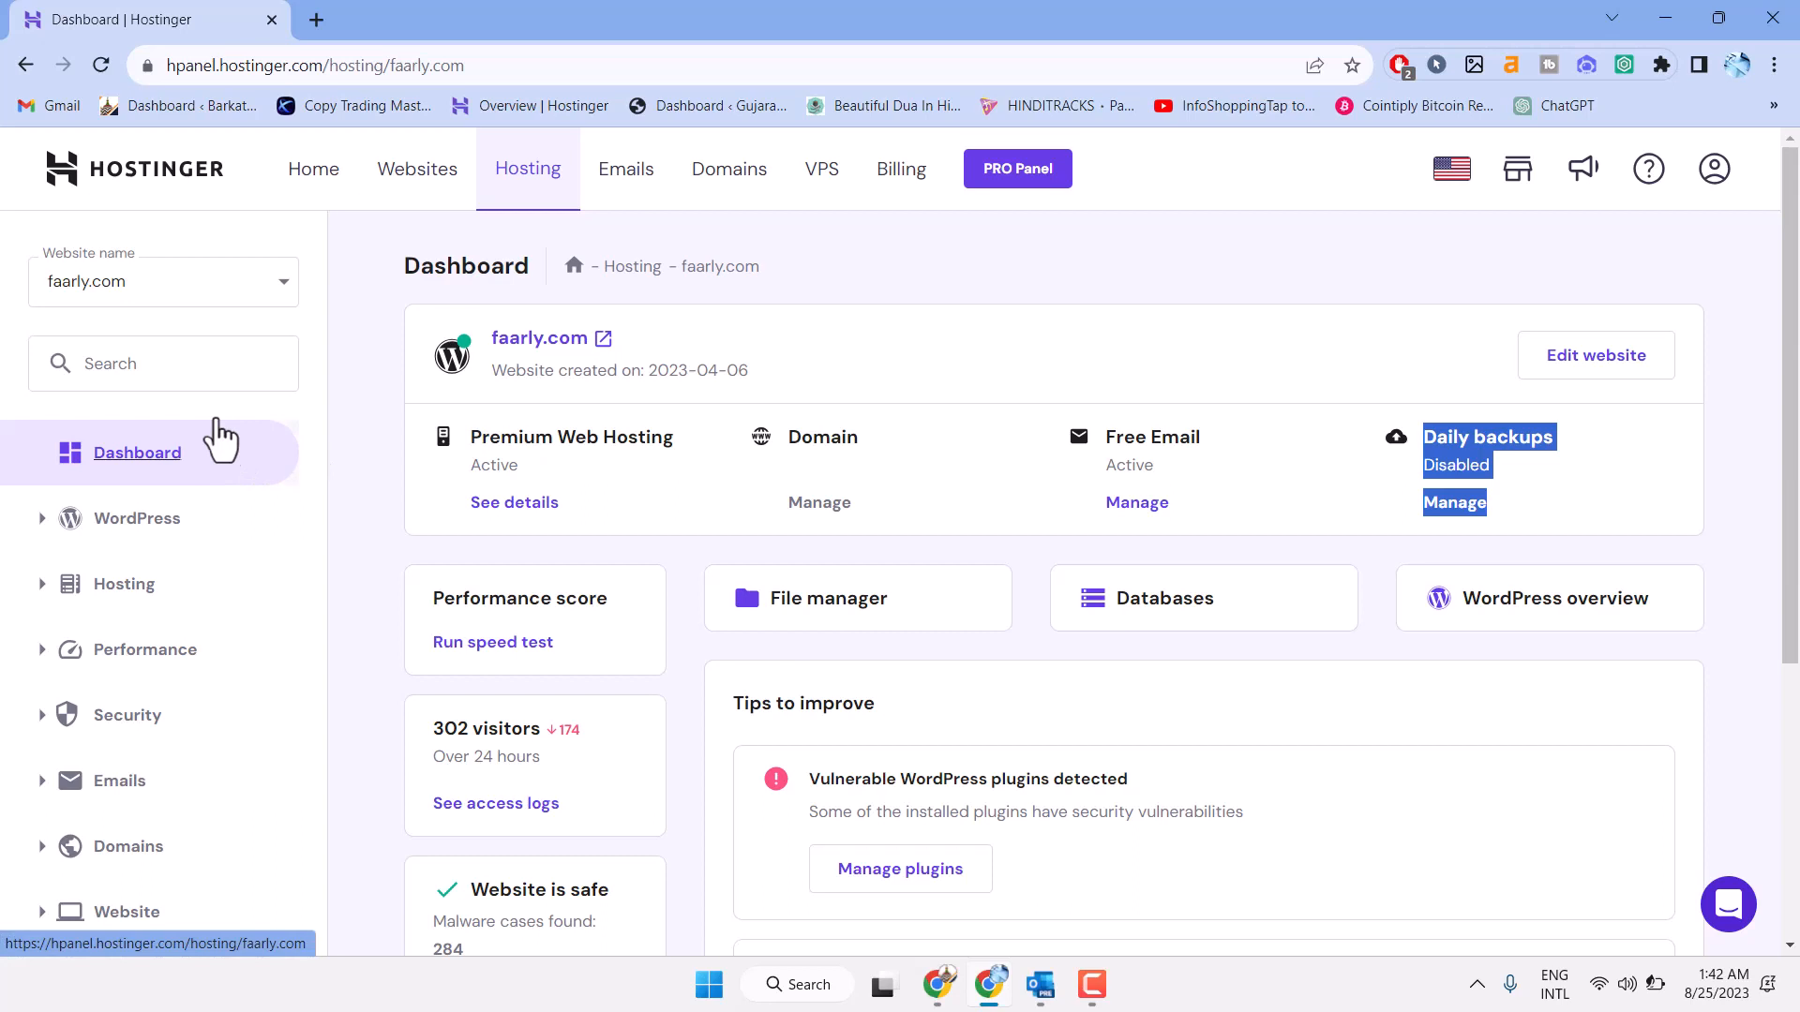
mouse_move(190, 638)
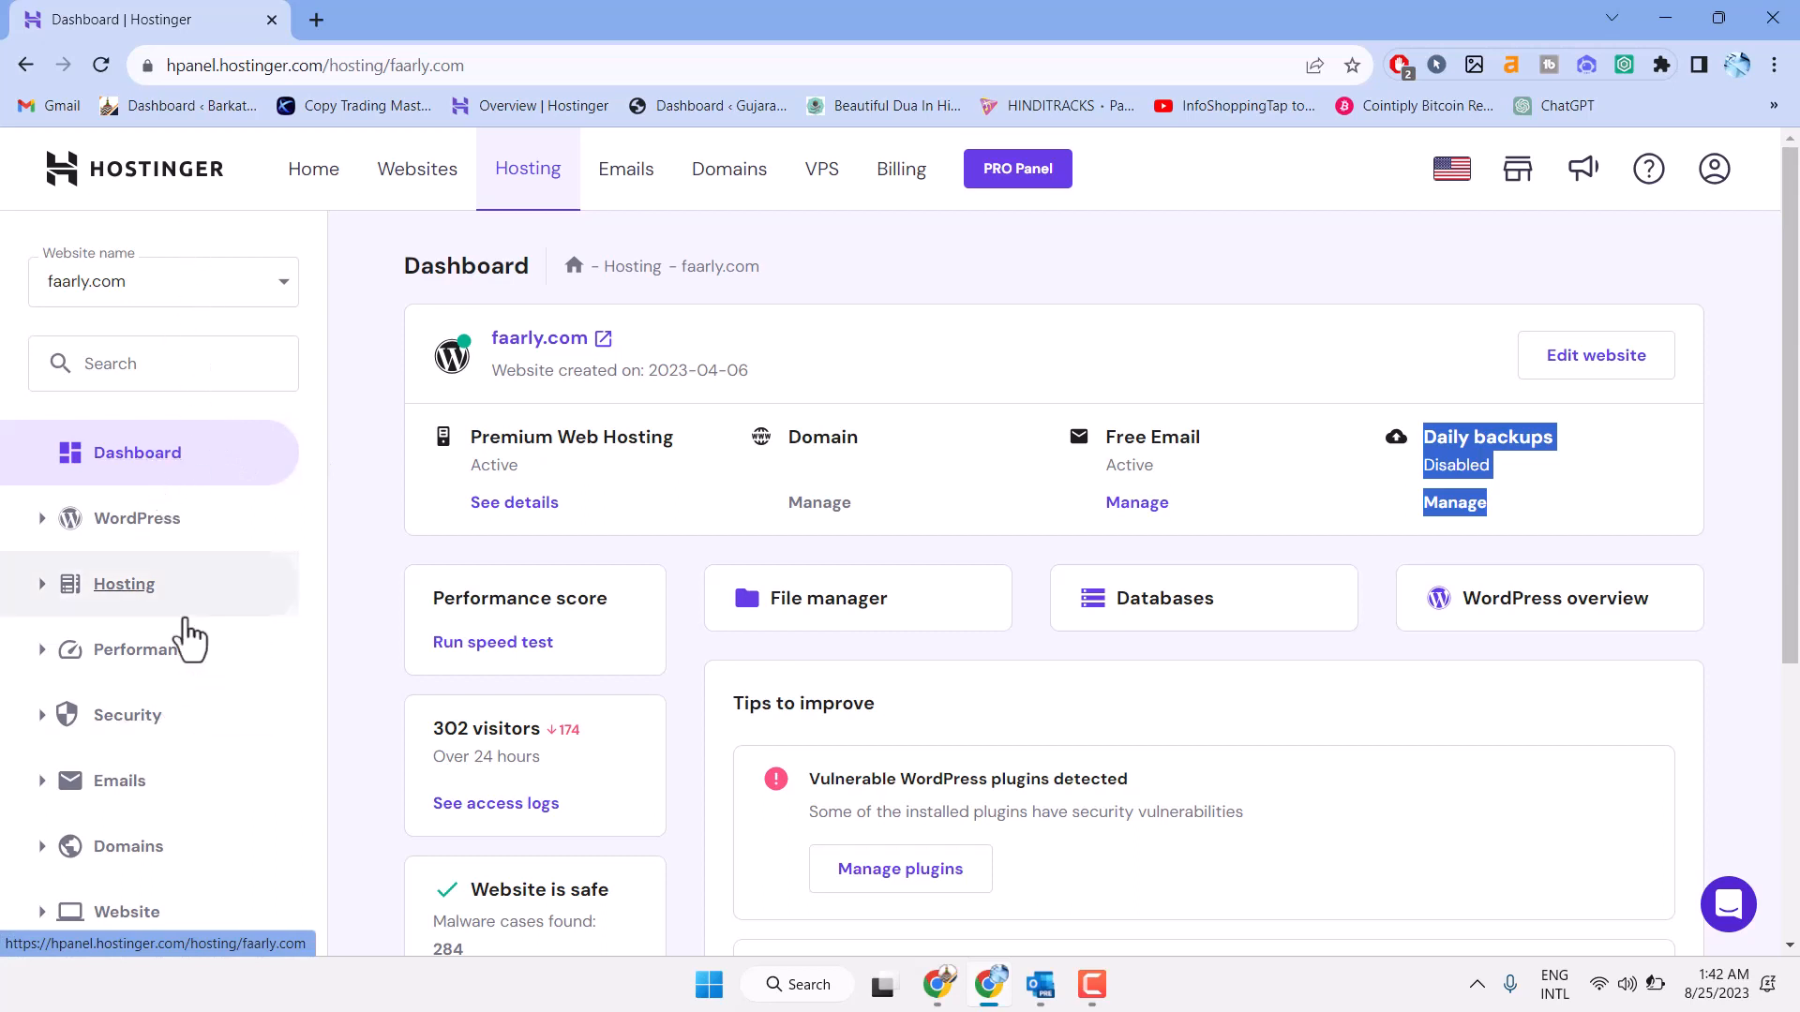
scroll("down", 3)
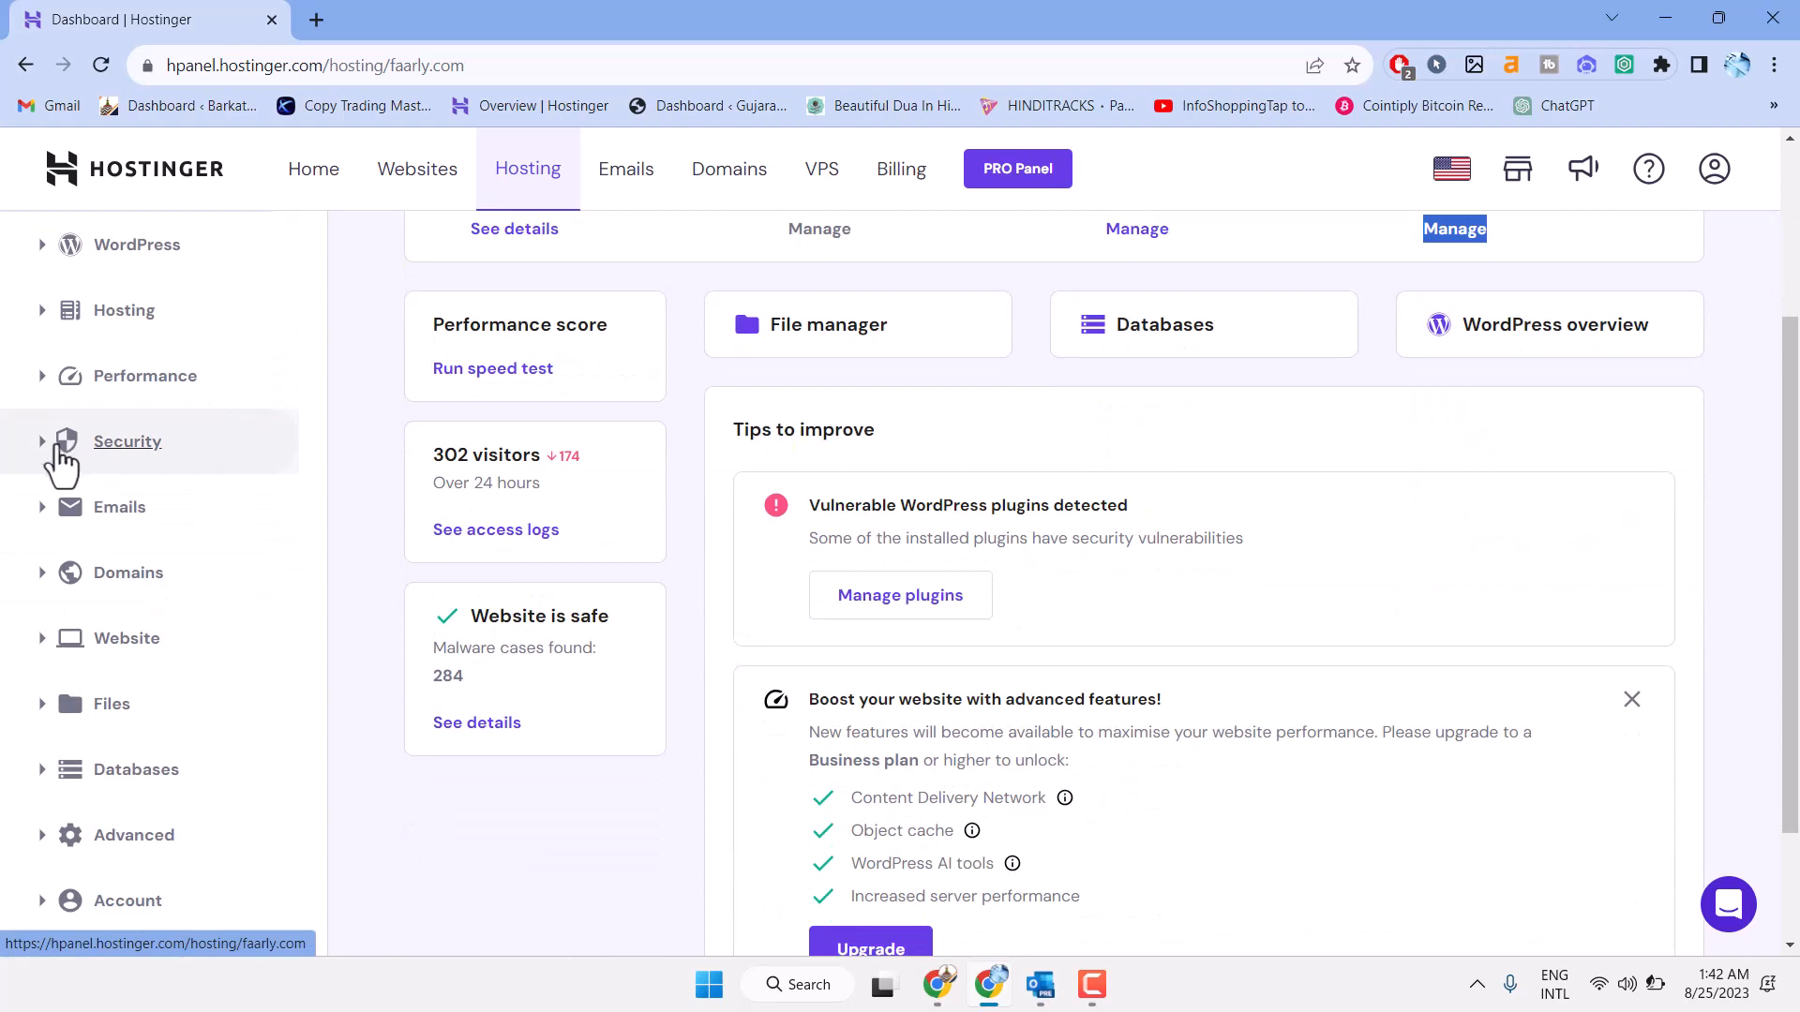
mouse_move(126, 638)
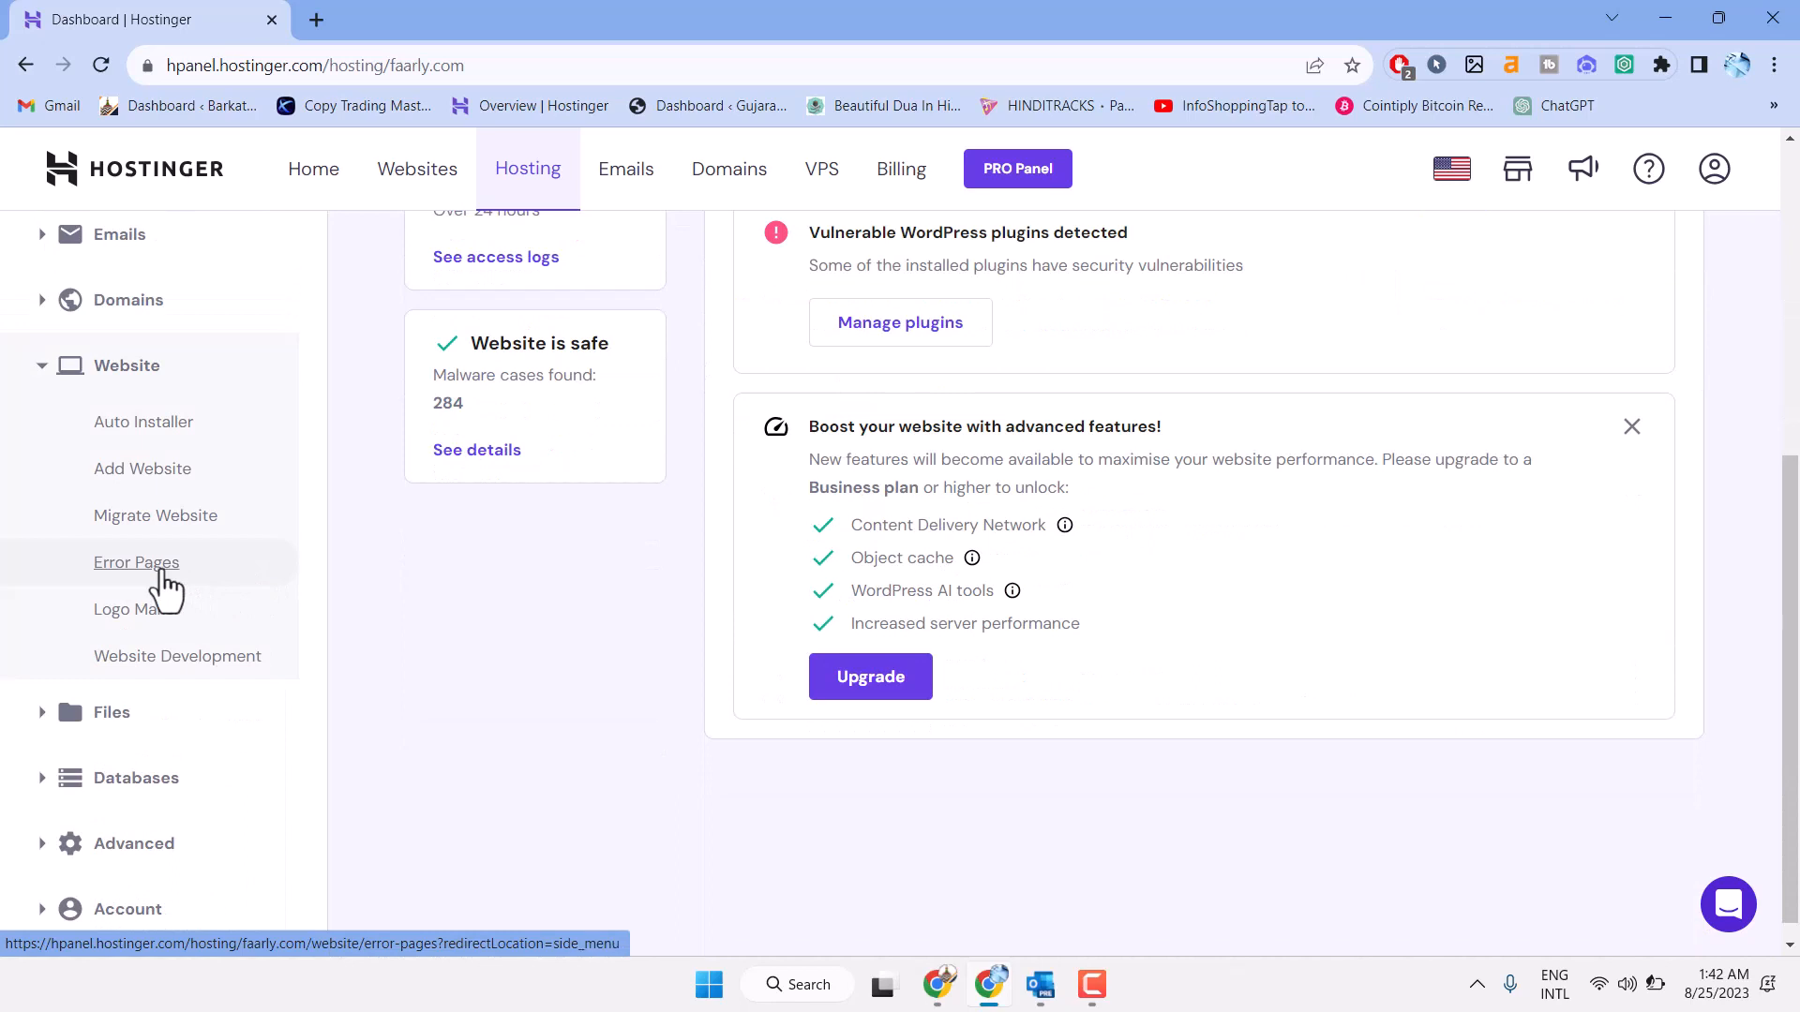
left_click(135, 562)
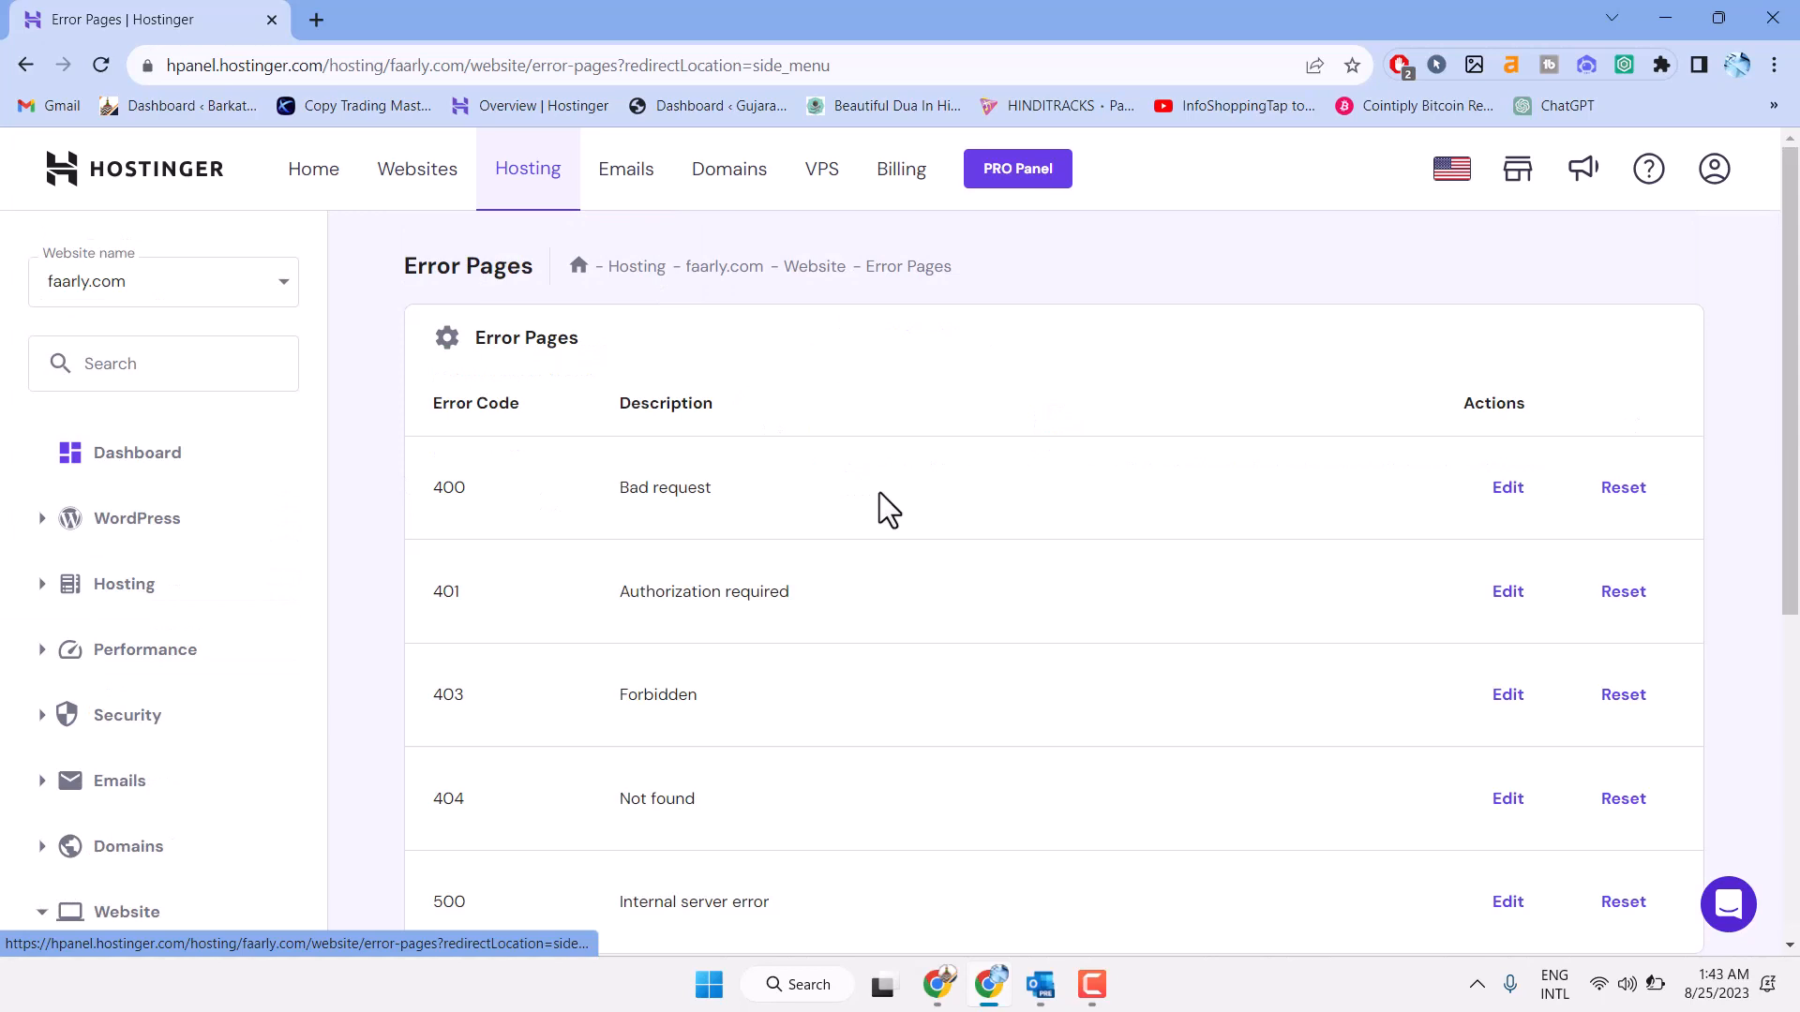
scroll("down", 3)
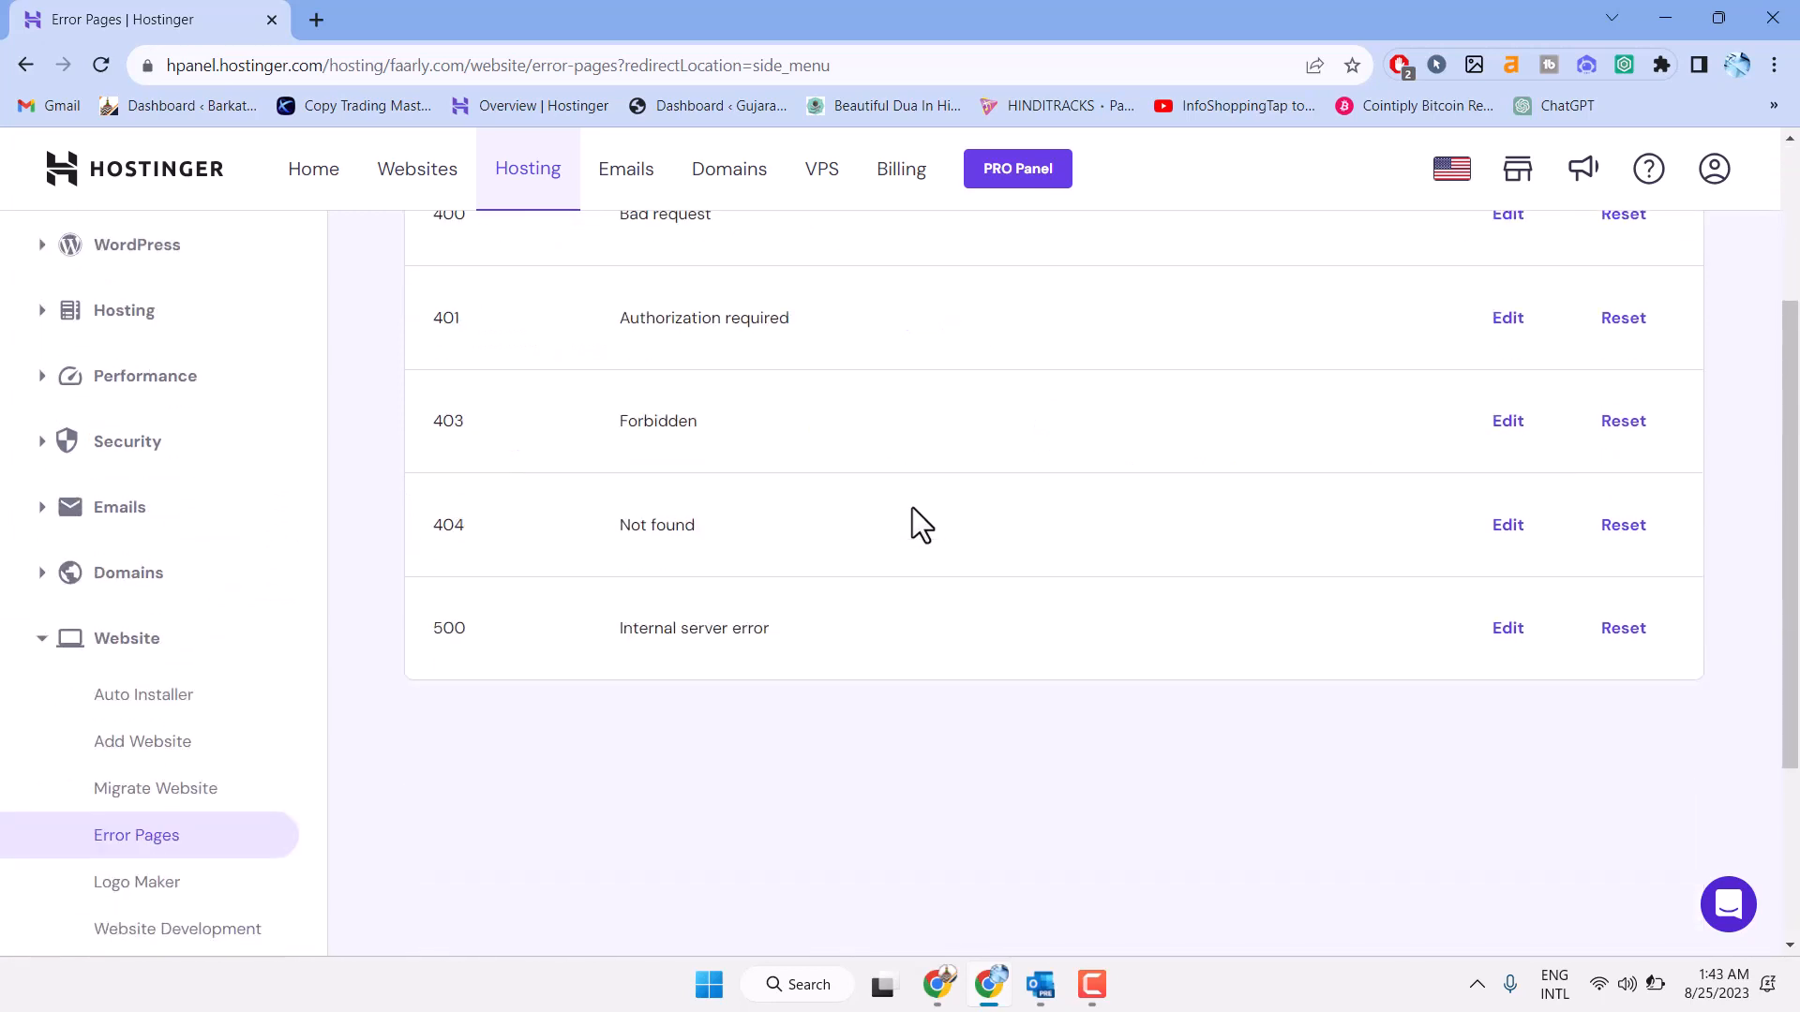
mouse_move(445, 448)
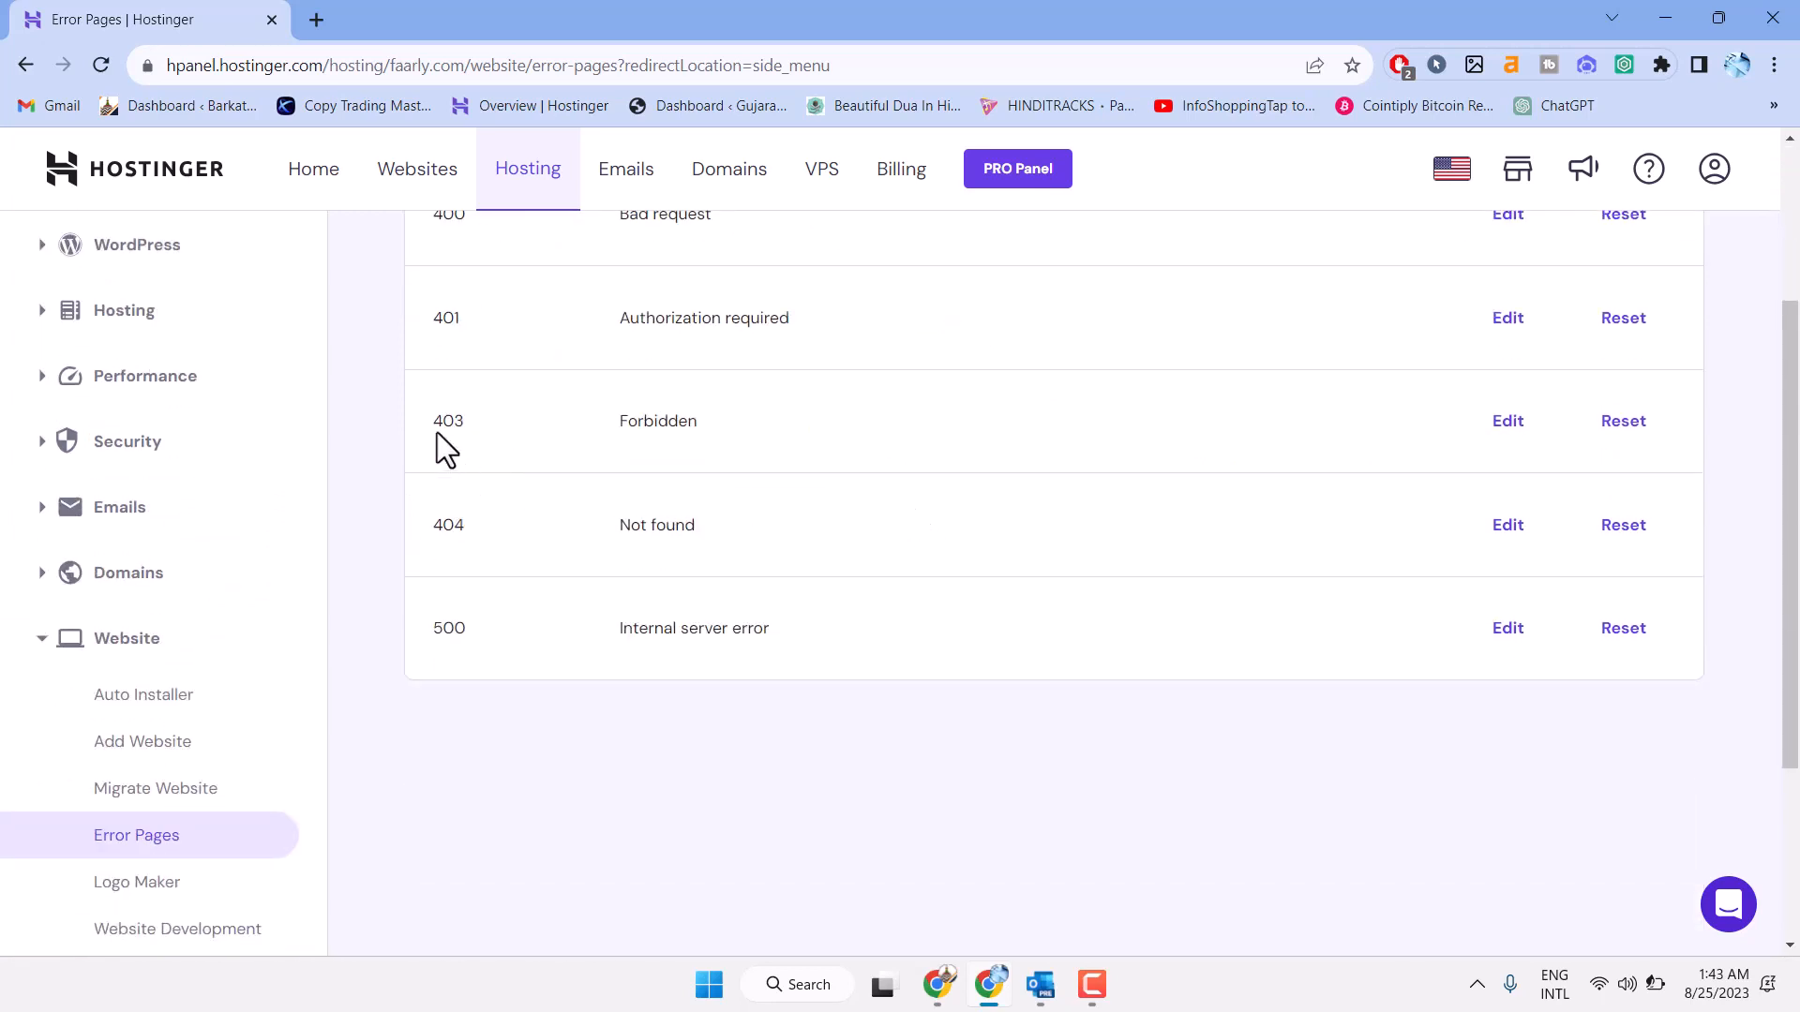
scroll("up", 3)
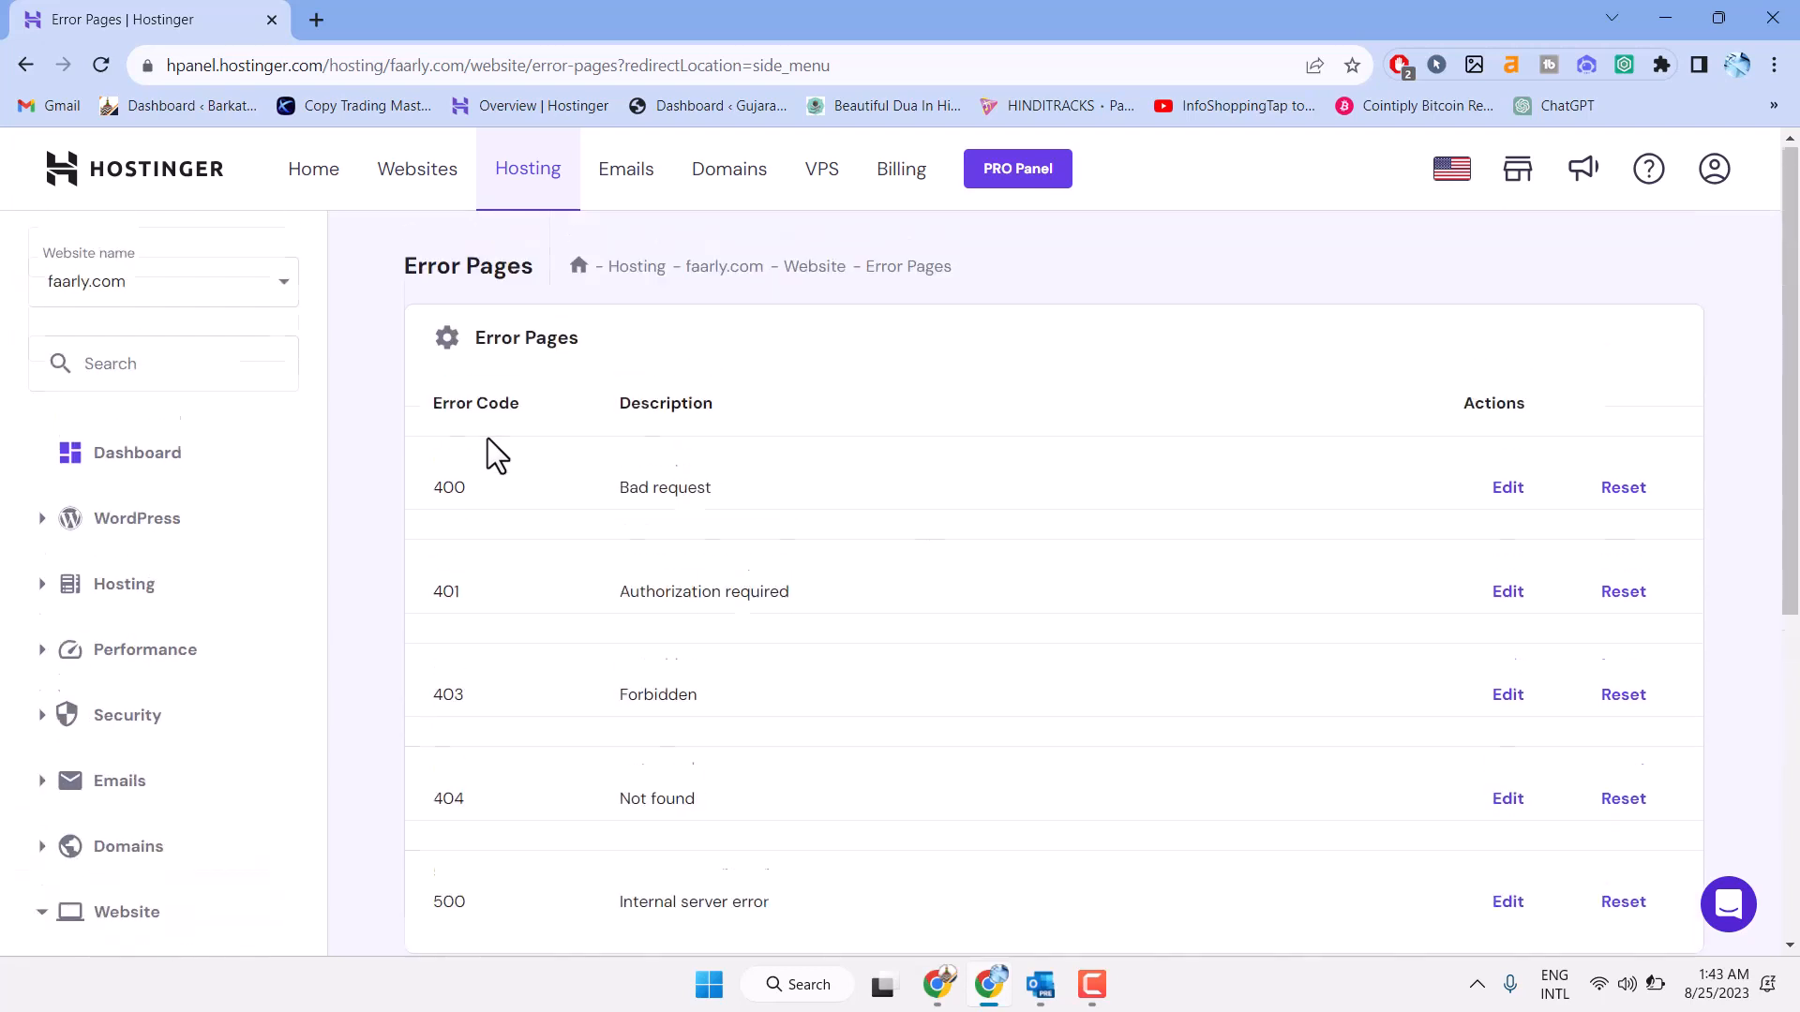
mouse_move(436, 704)
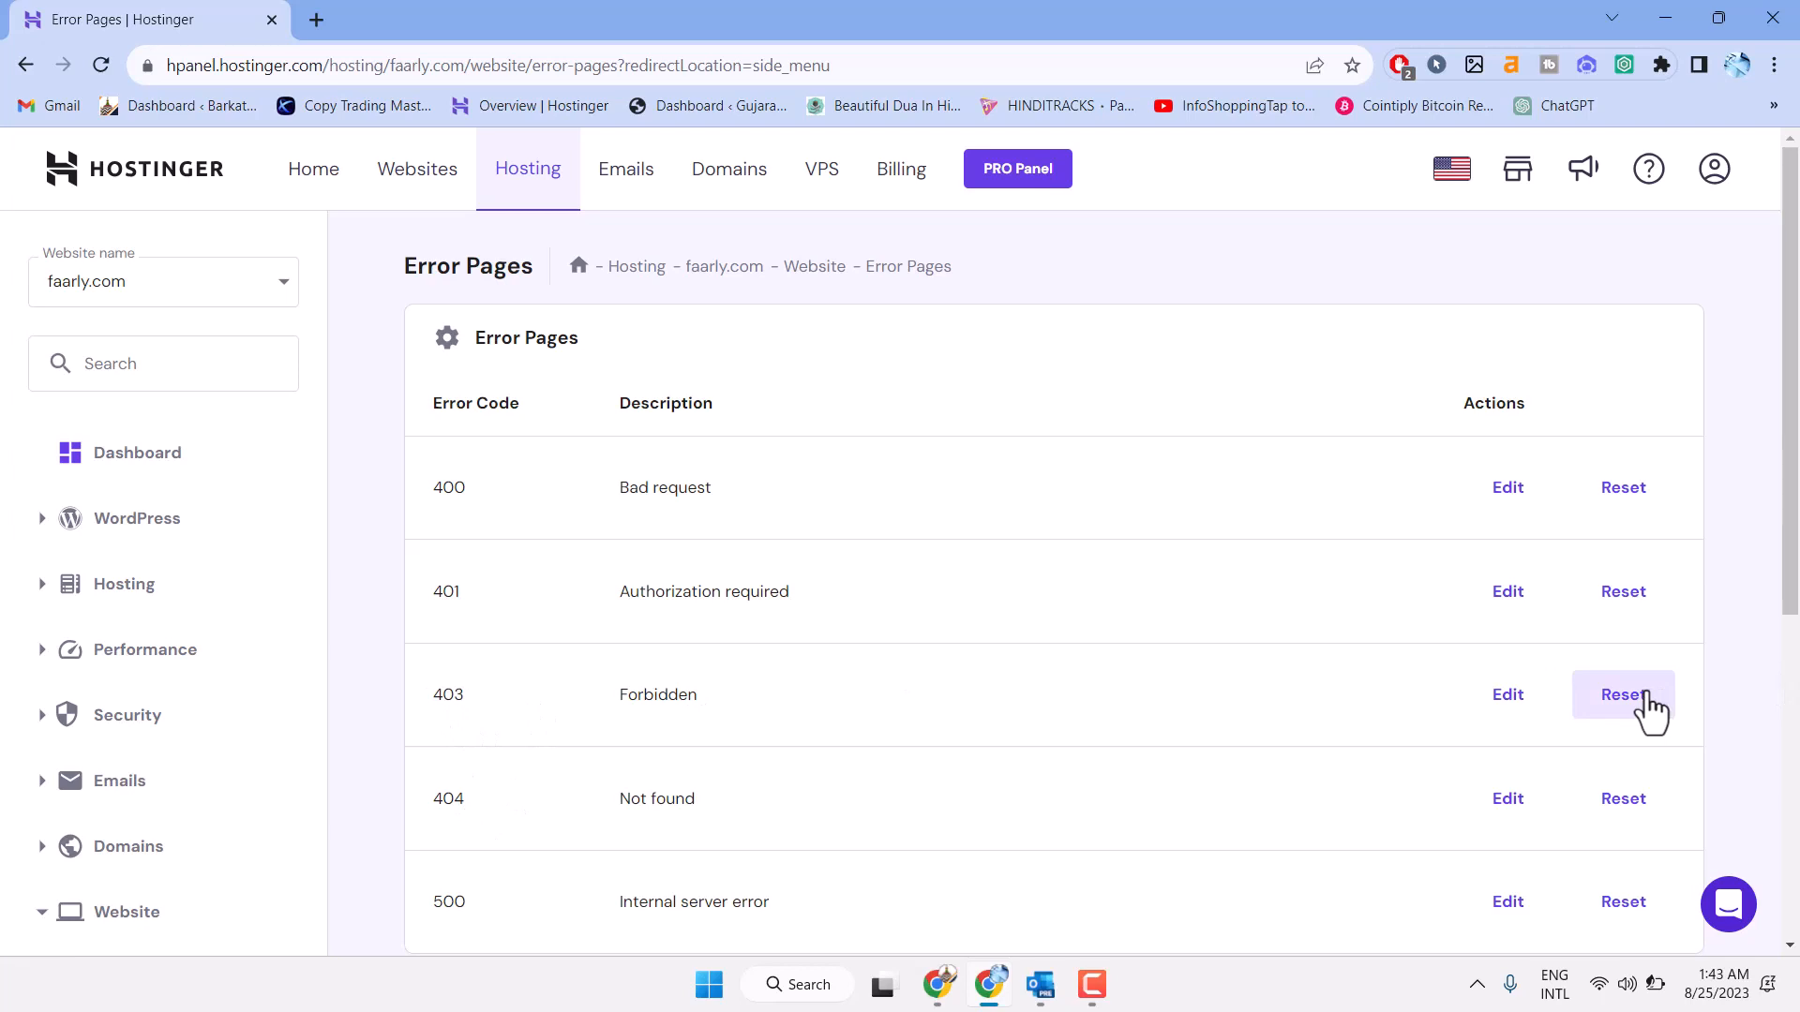
mouse_move(1643, 712)
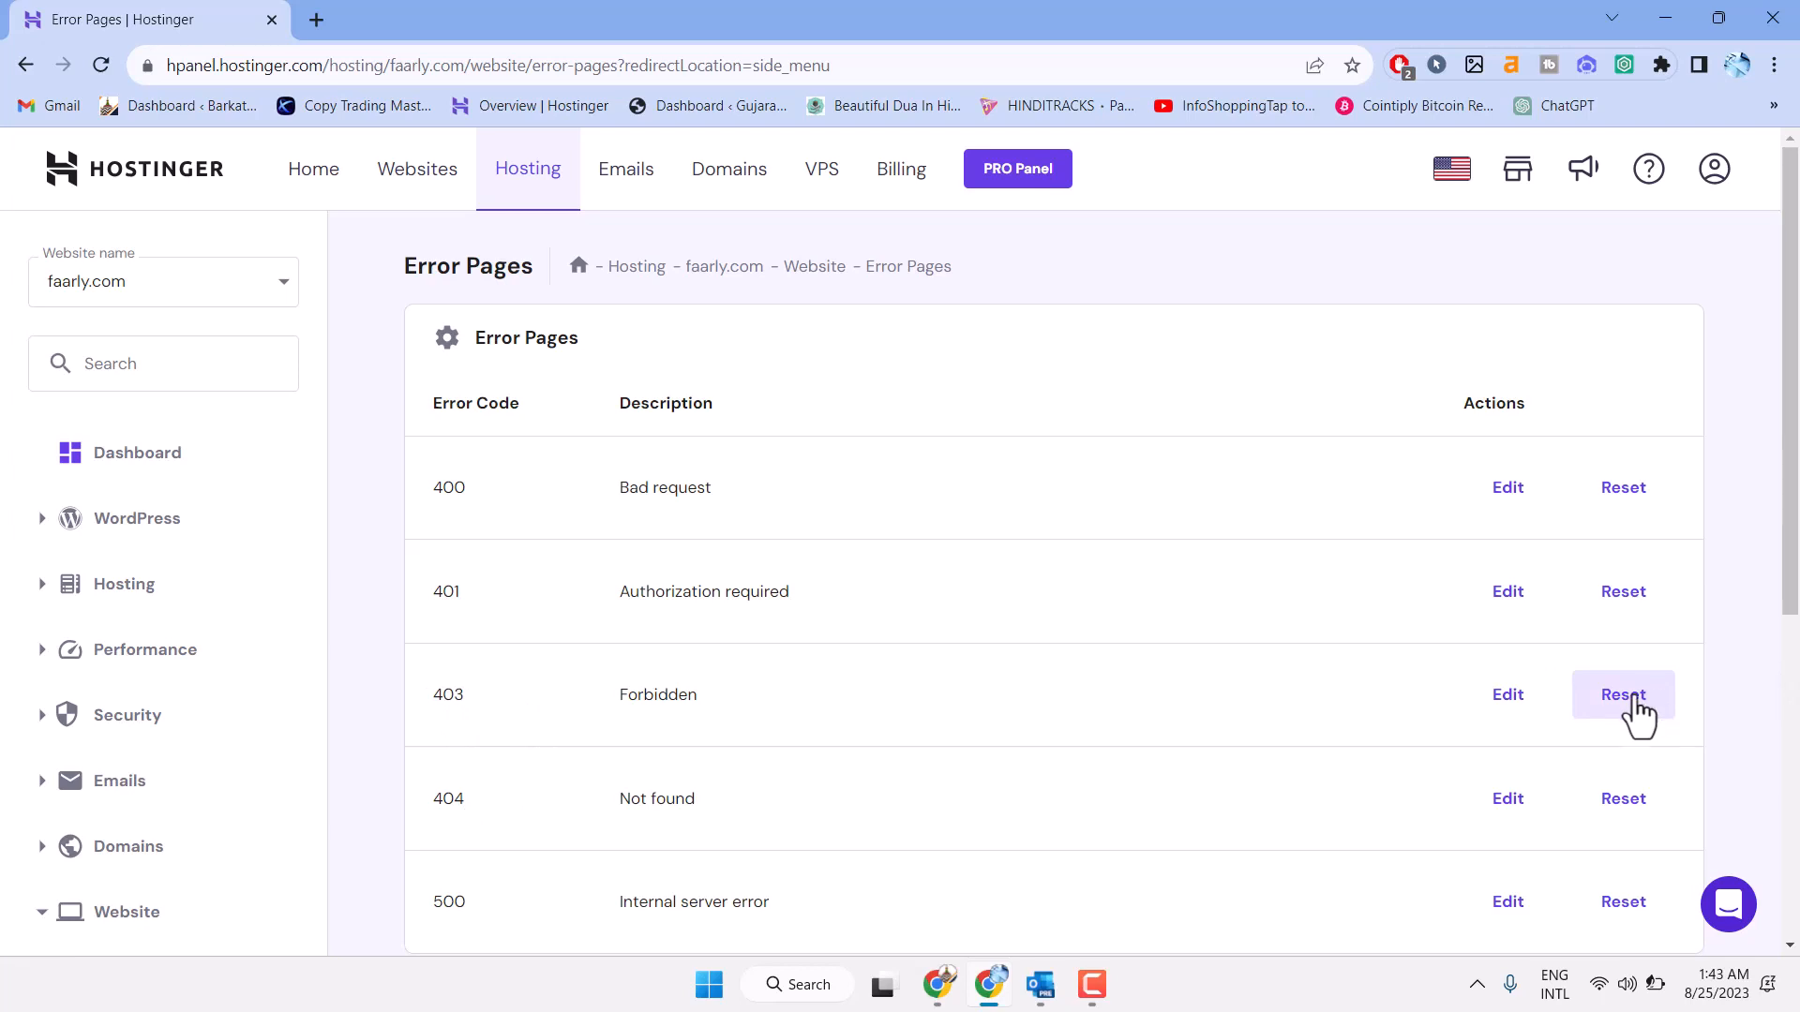
Choose Reset on the 403 Forbidden error page row.
left_click(1621, 695)
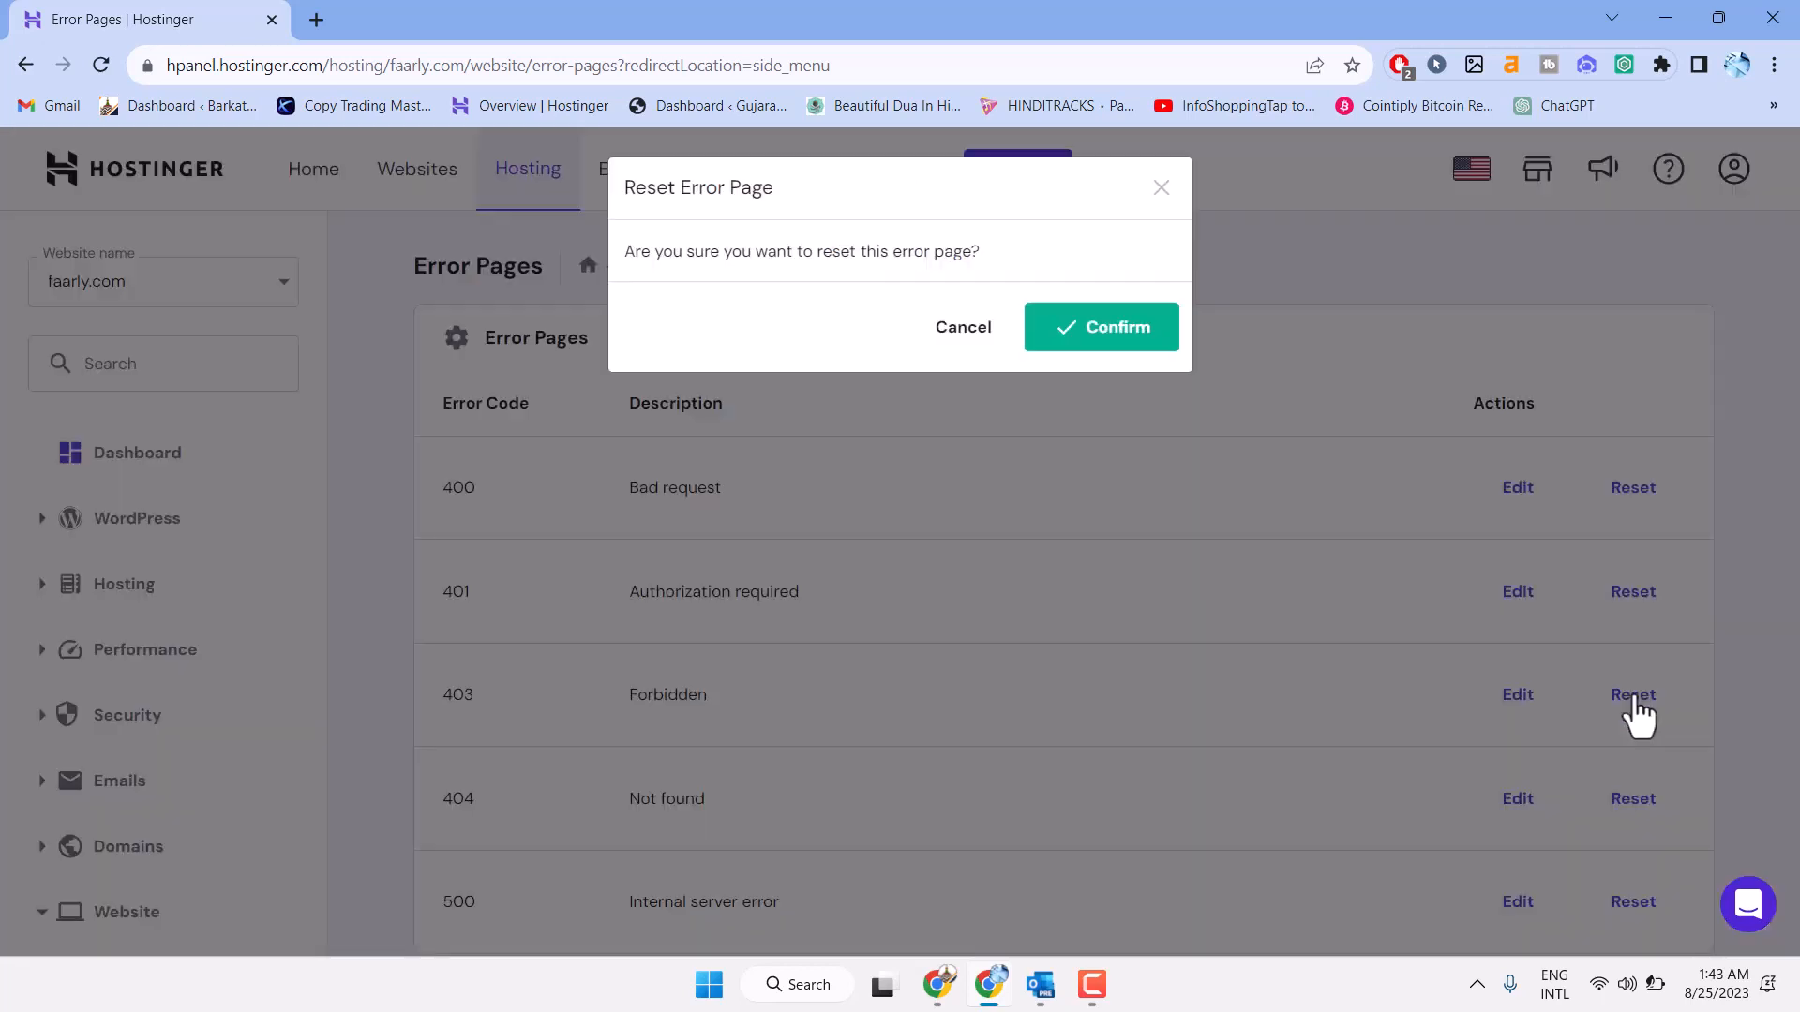
mouse_move(704, 298)
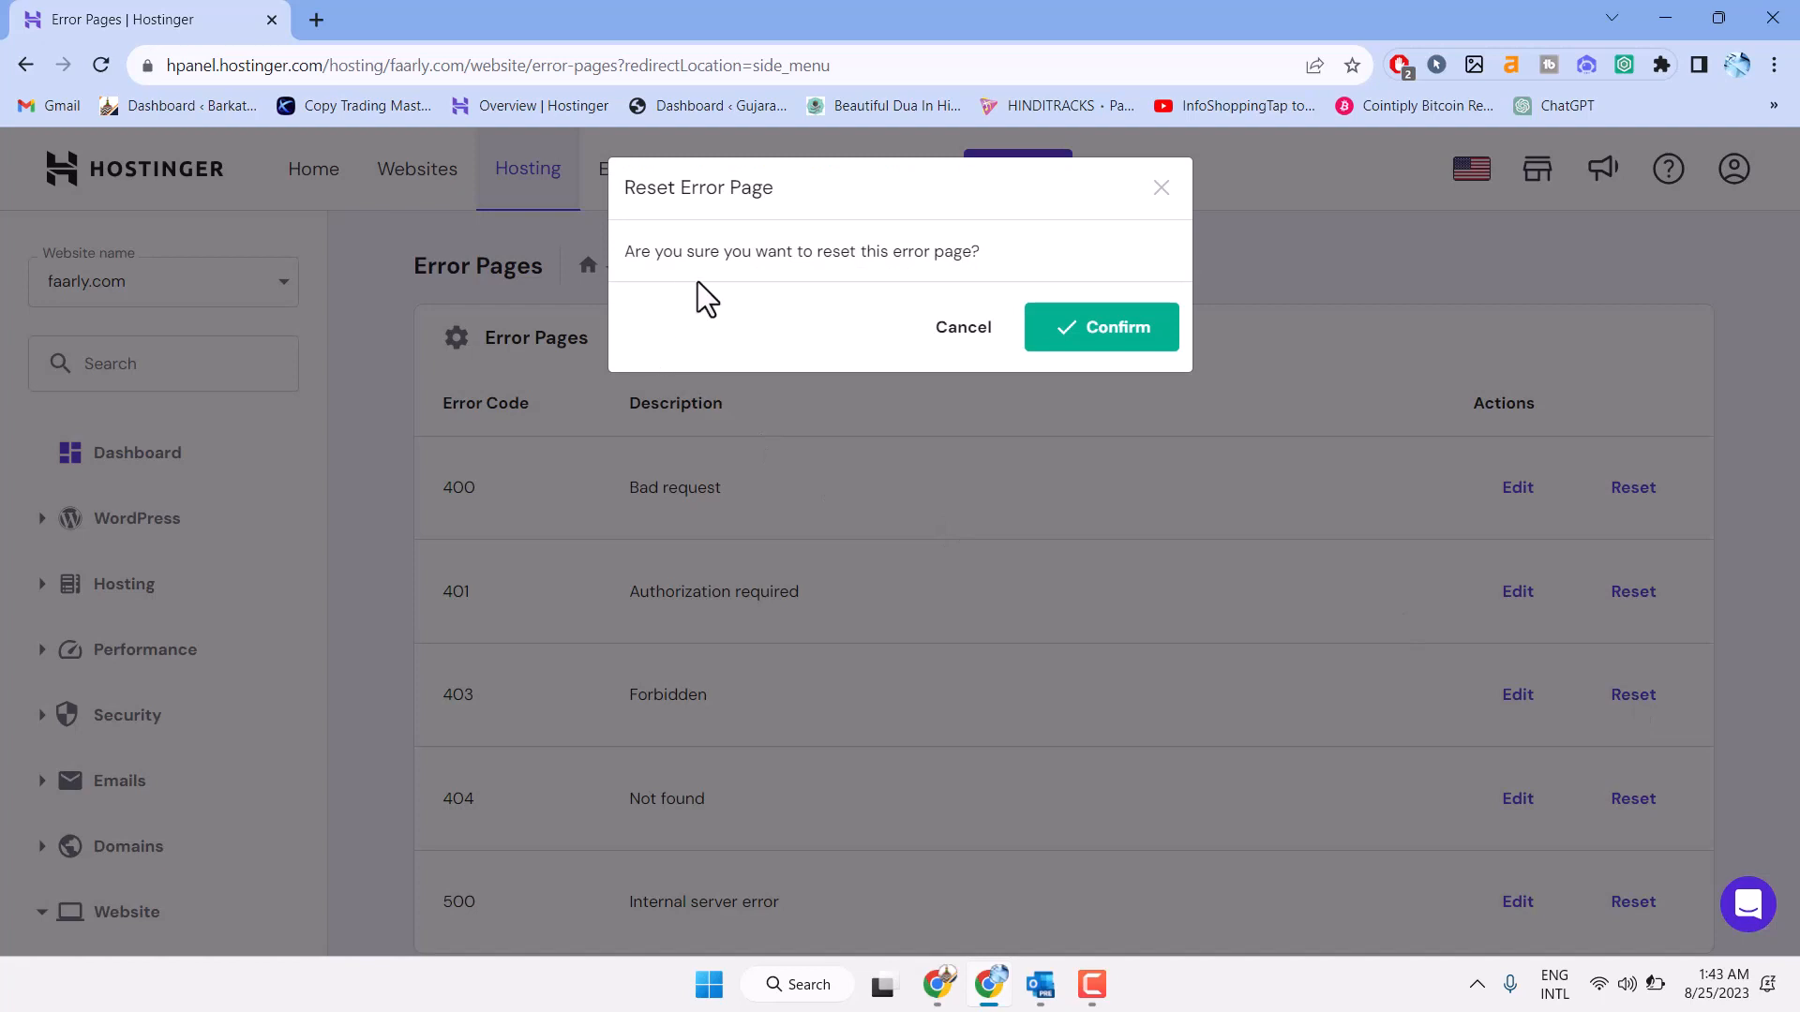
mouse_move(976, 285)
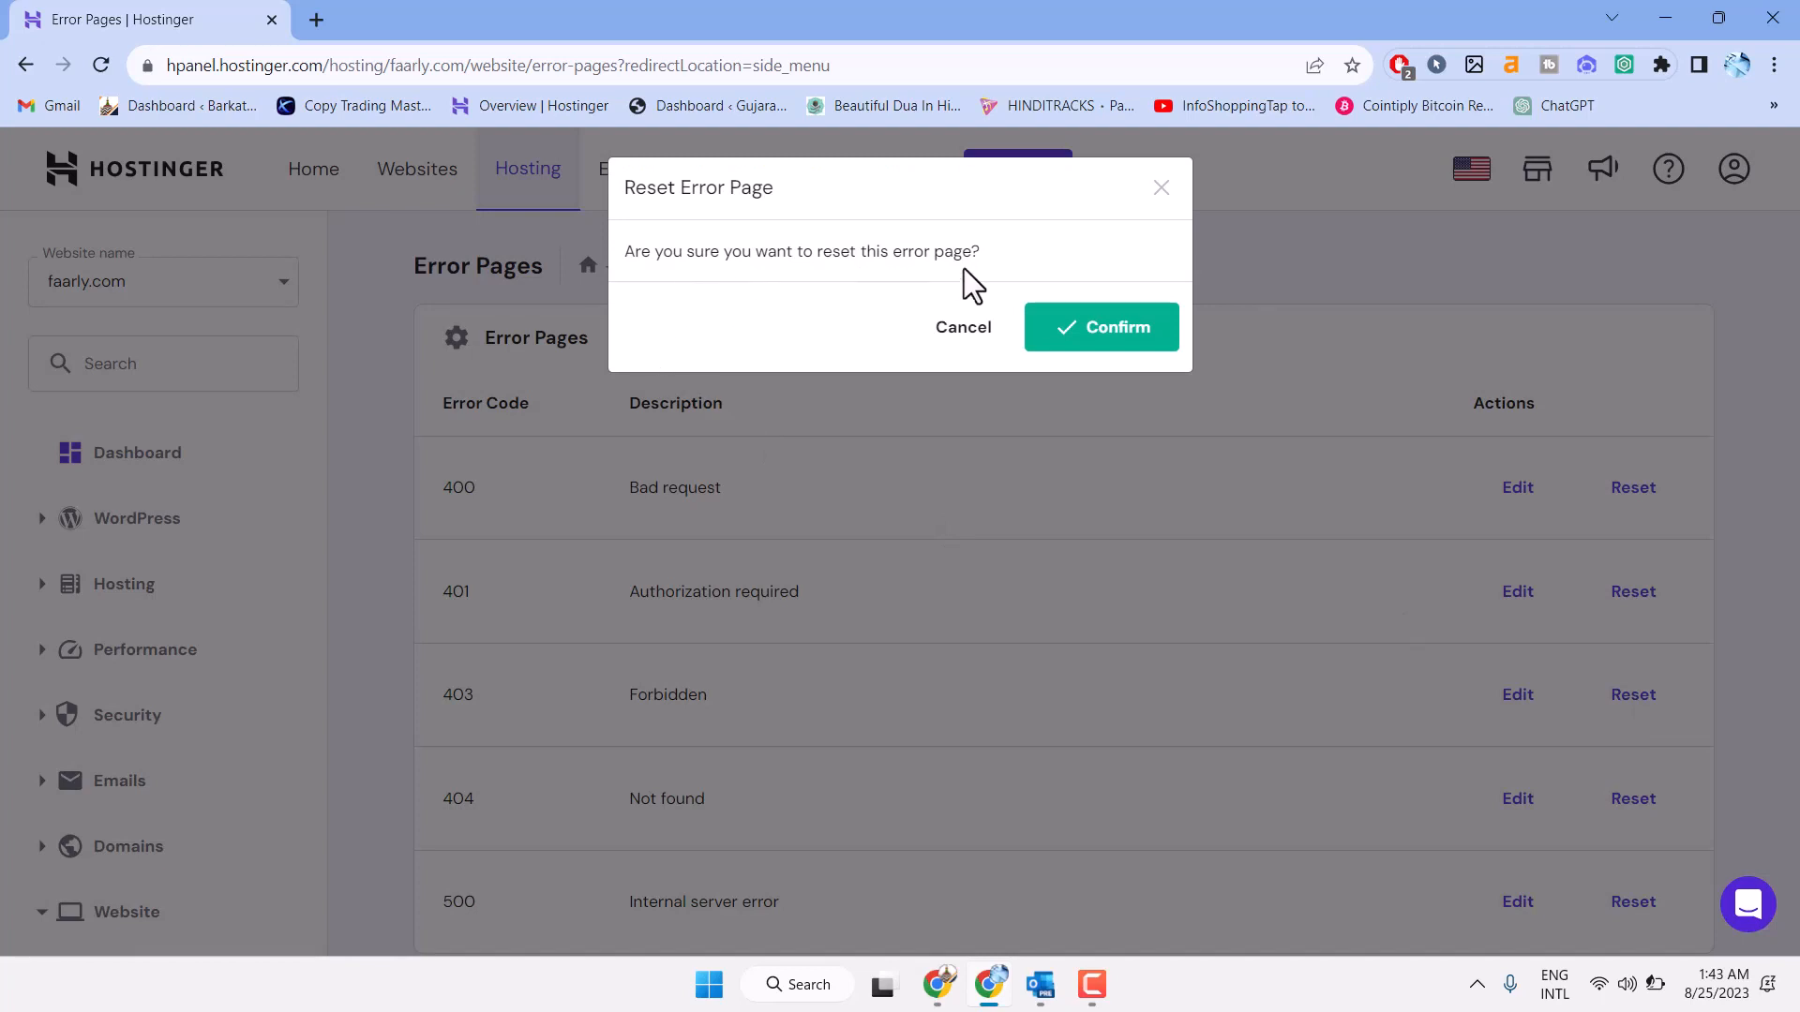
mouse_move(1130, 344)
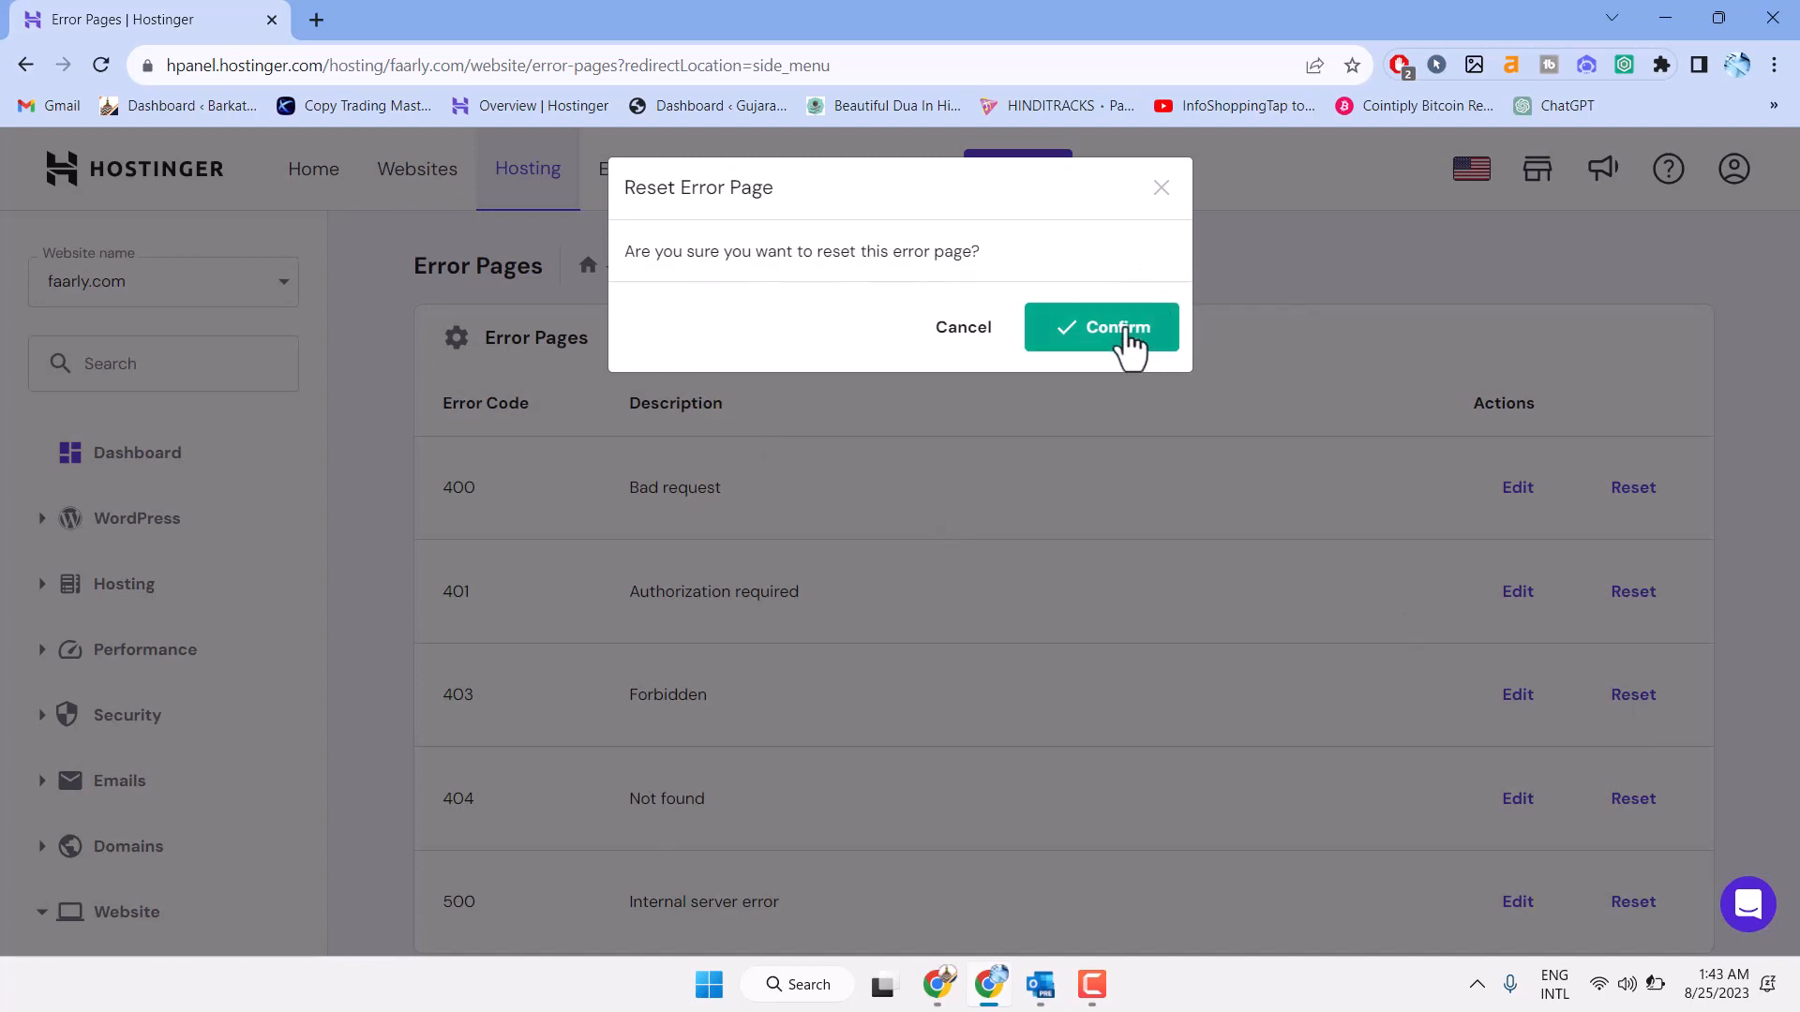
Confirm the 403 Forbidden reset and dismiss the success notification.
left_click(1100, 327)
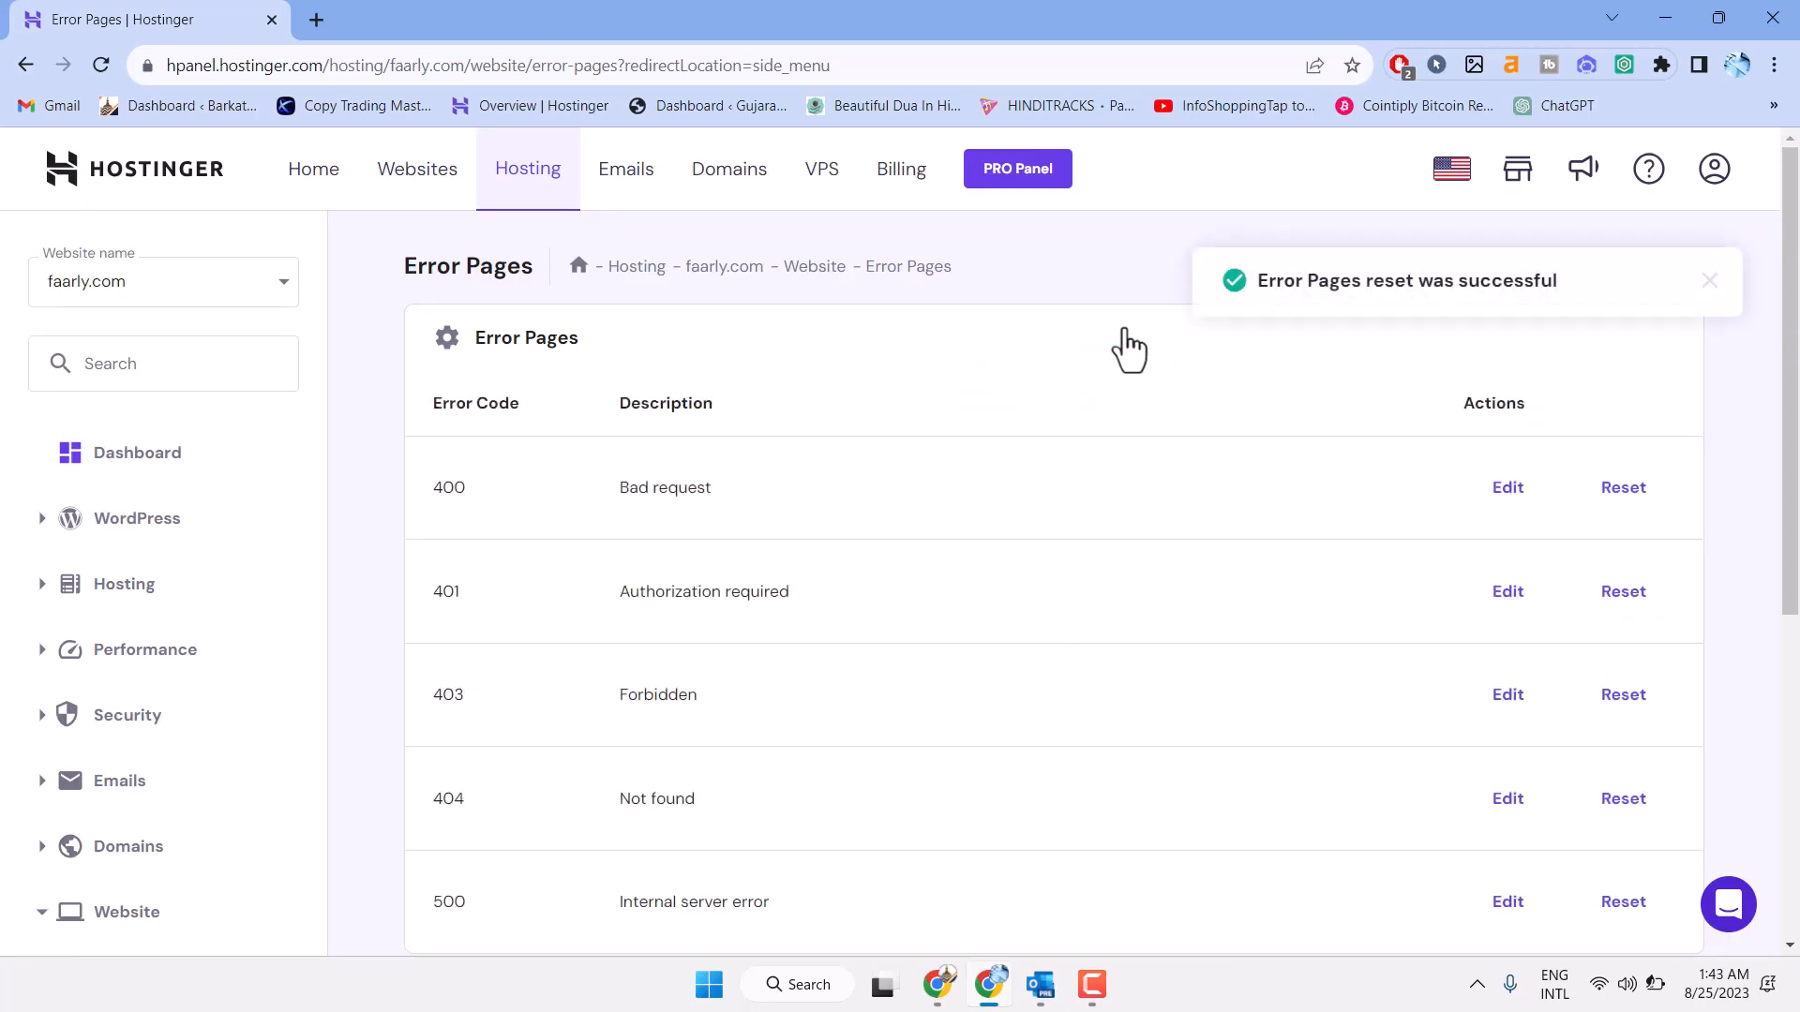
left_click(1709, 280)
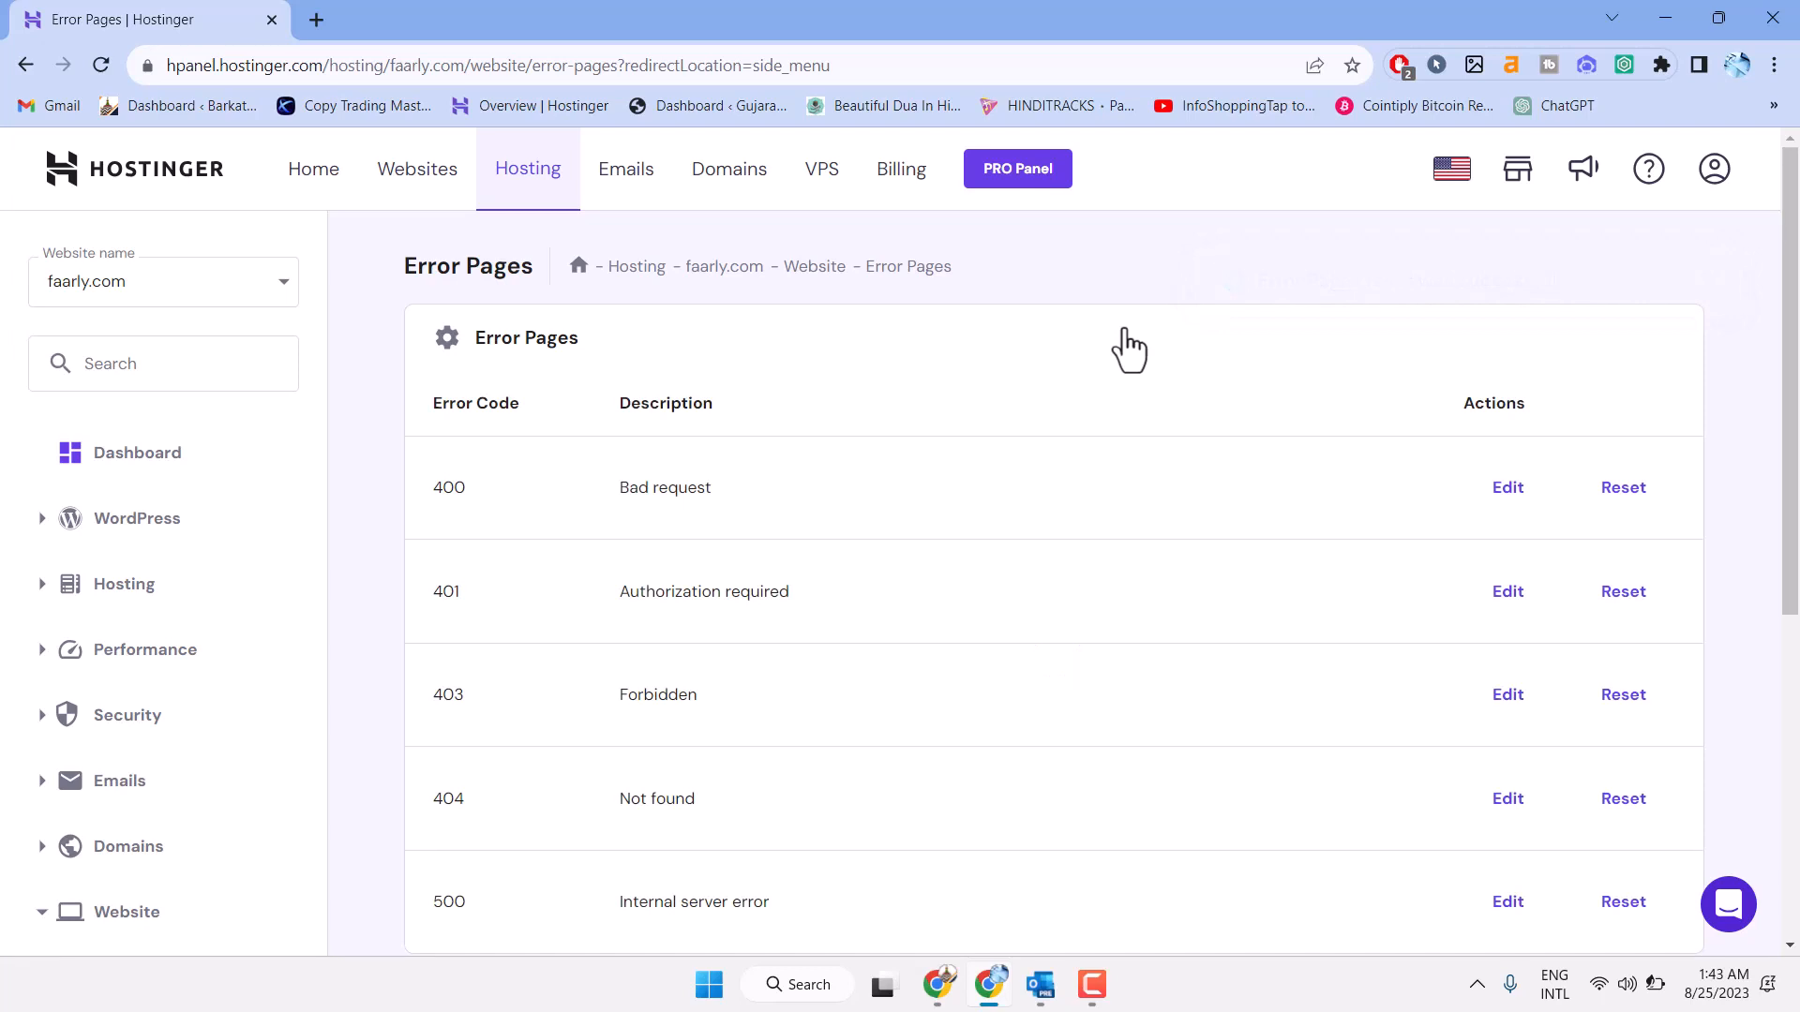